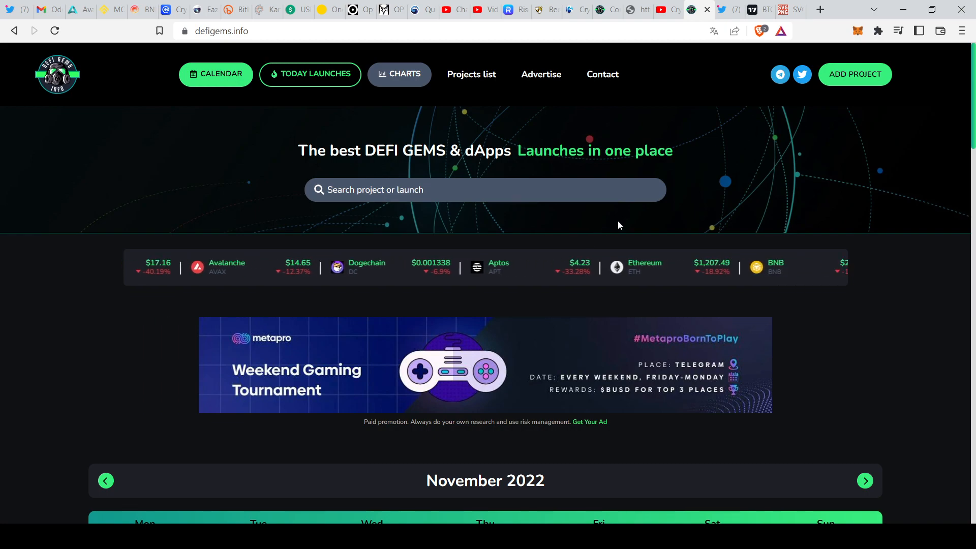
Browse the current page from top to bottom and back before heading to today's launches.
scroll("down", 3)
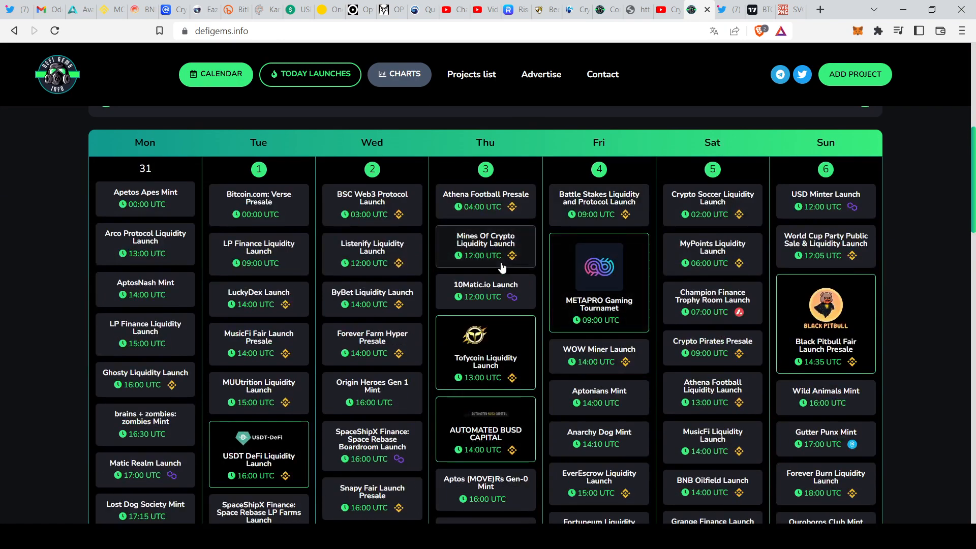
scroll("down", 3)
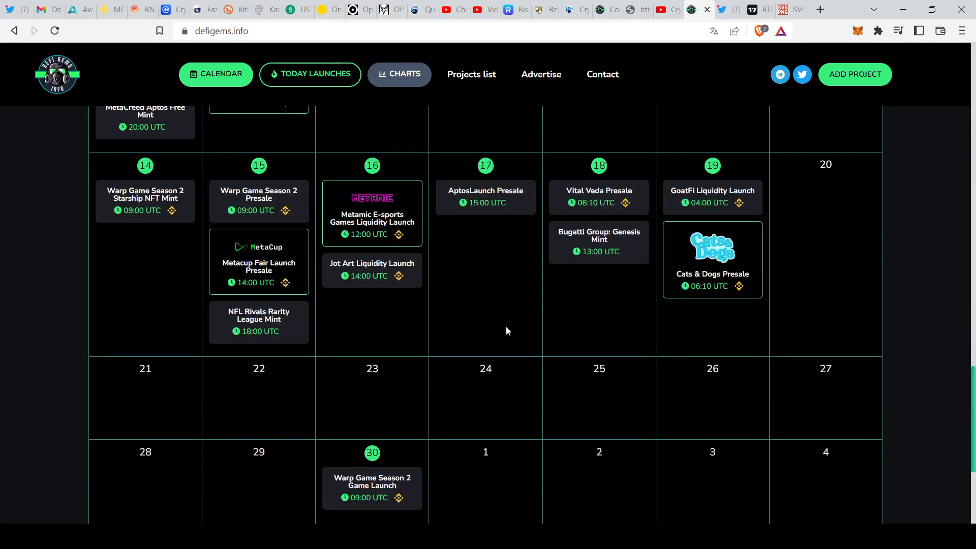
mouse_move(364, 234)
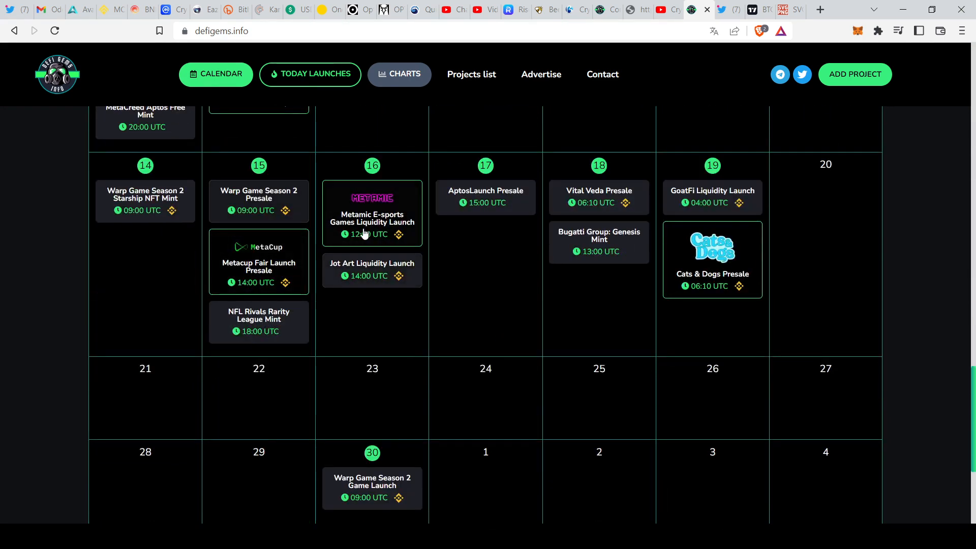
scroll("up", 3)
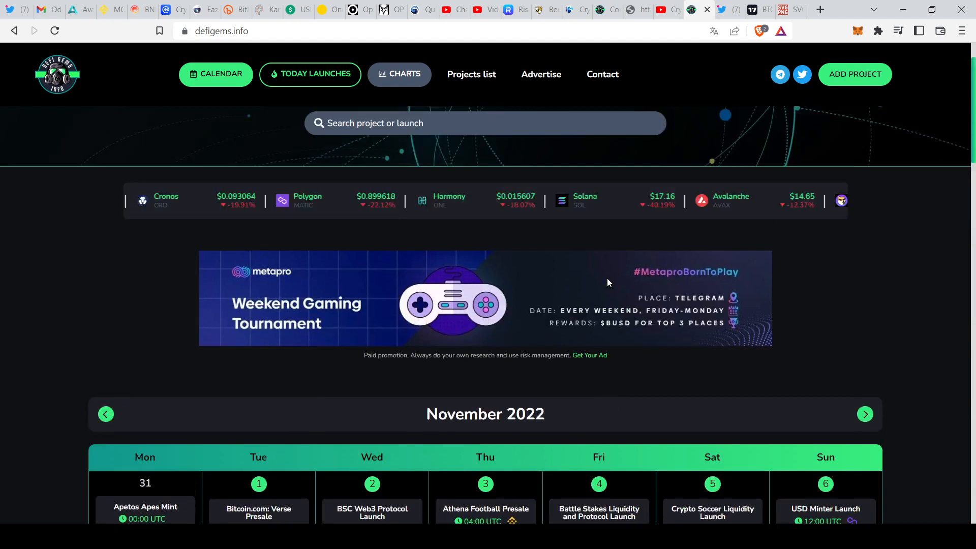
scroll("up", 3)
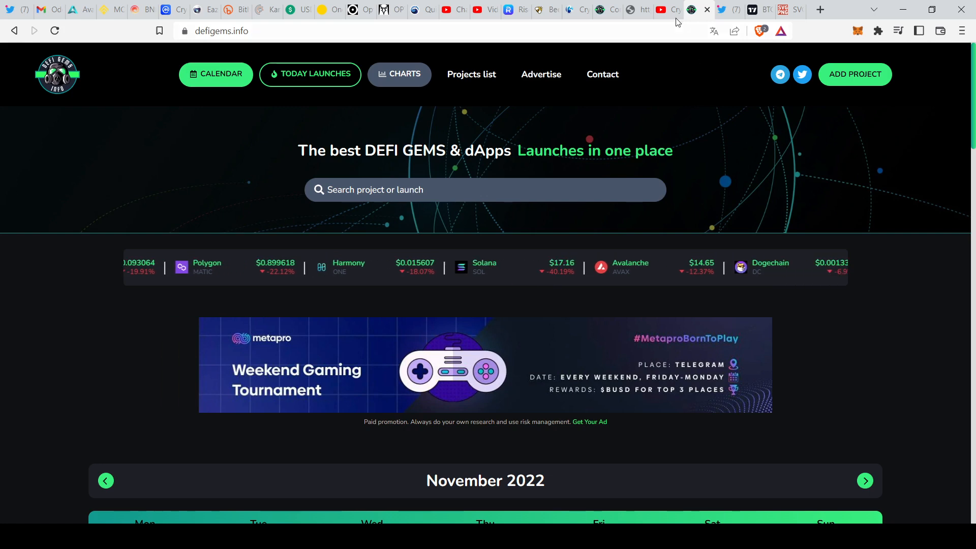
left_click(662, 10)
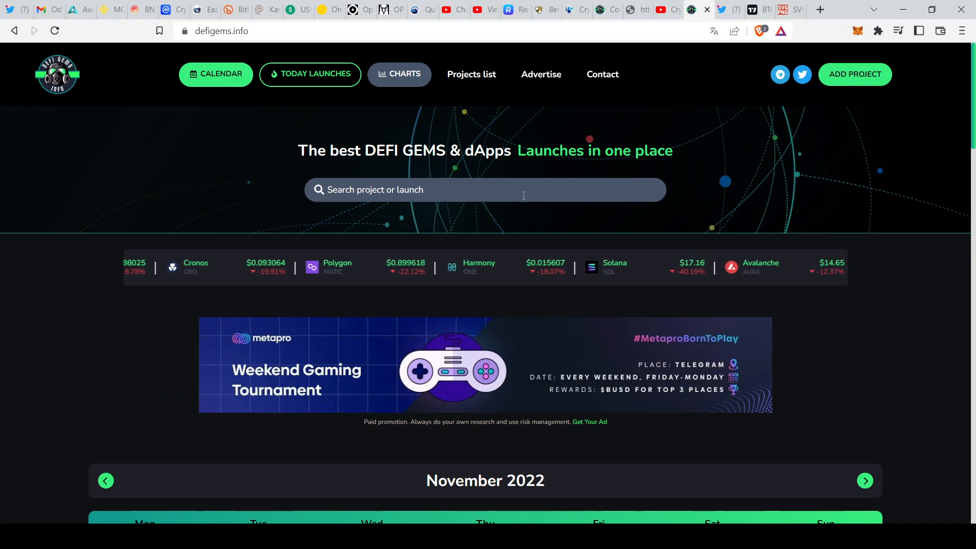
scroll("down", 3)
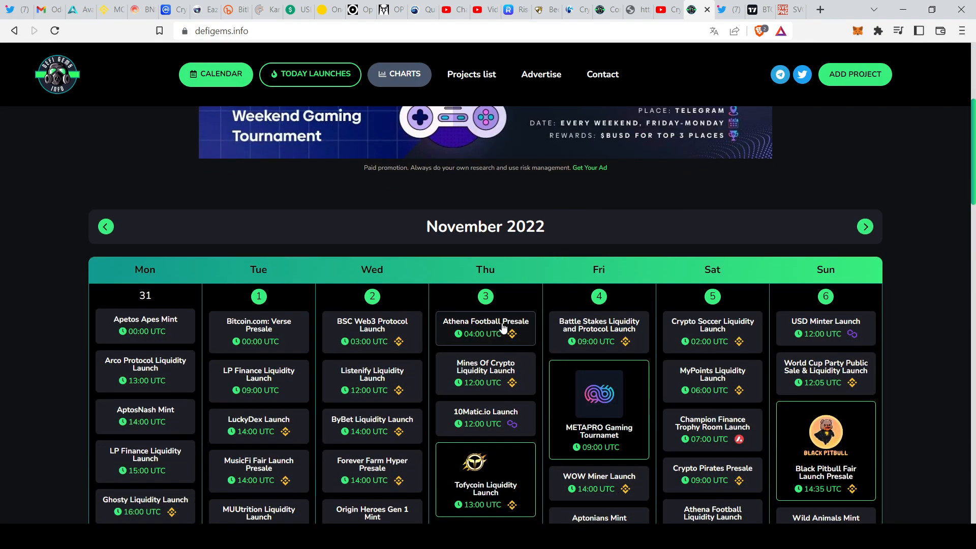
scroll("down", 3)
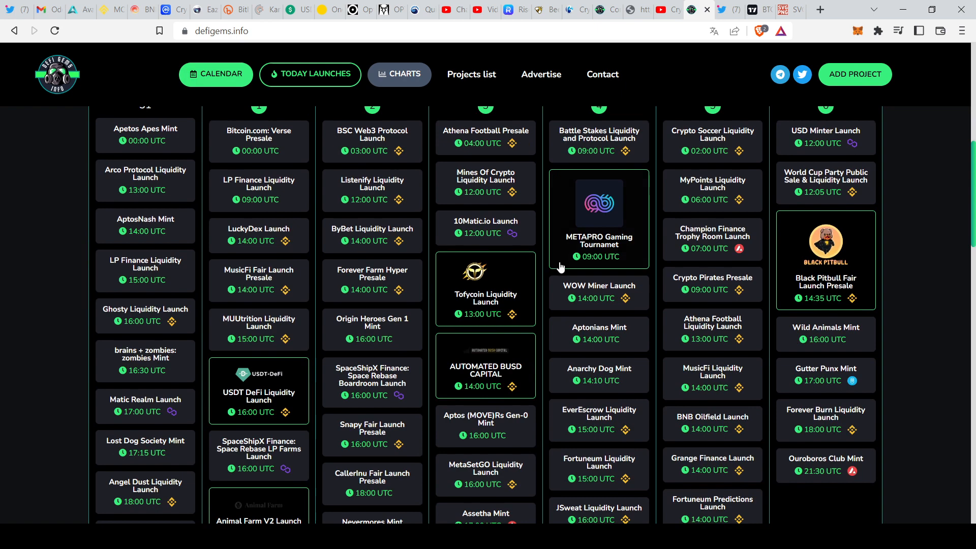
scroll("down", 3)
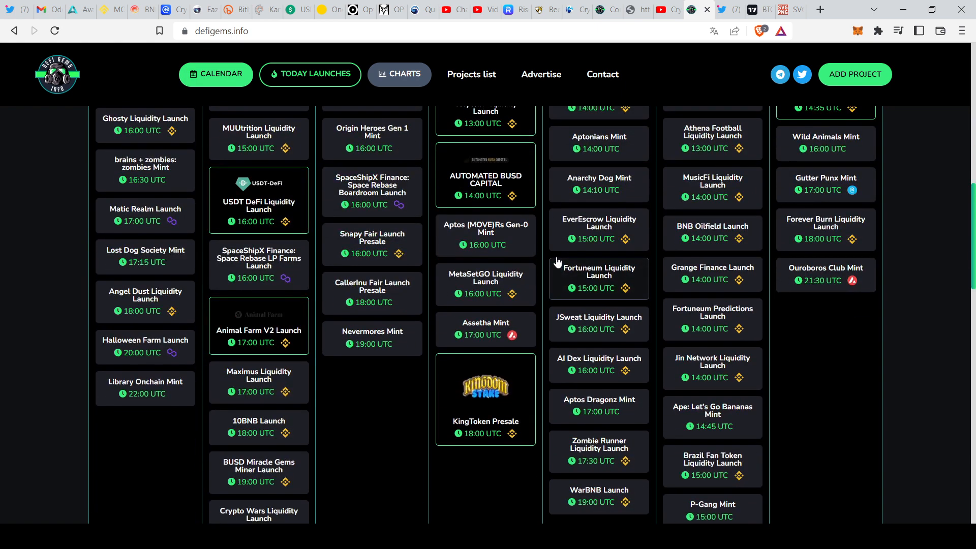
mouse_move(550, 255)
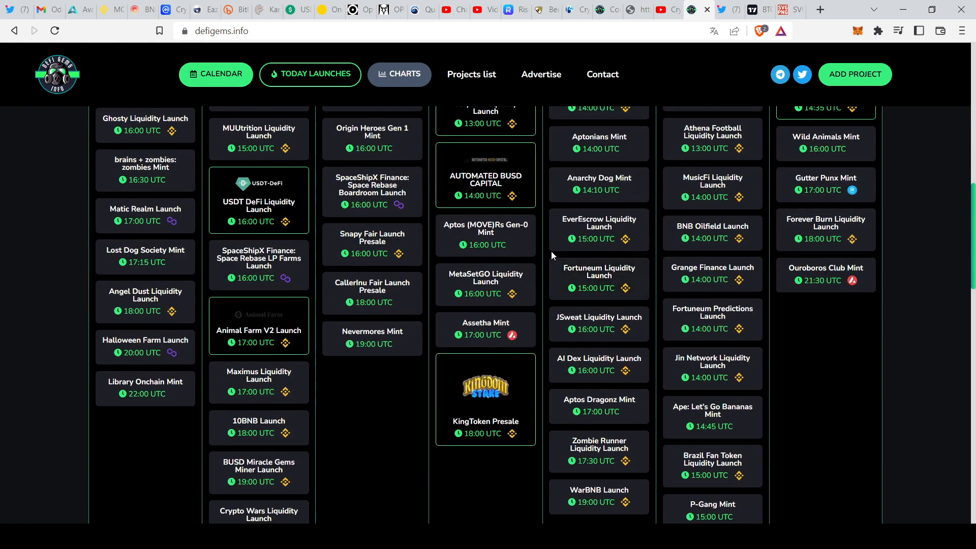
scroll("down", 3)
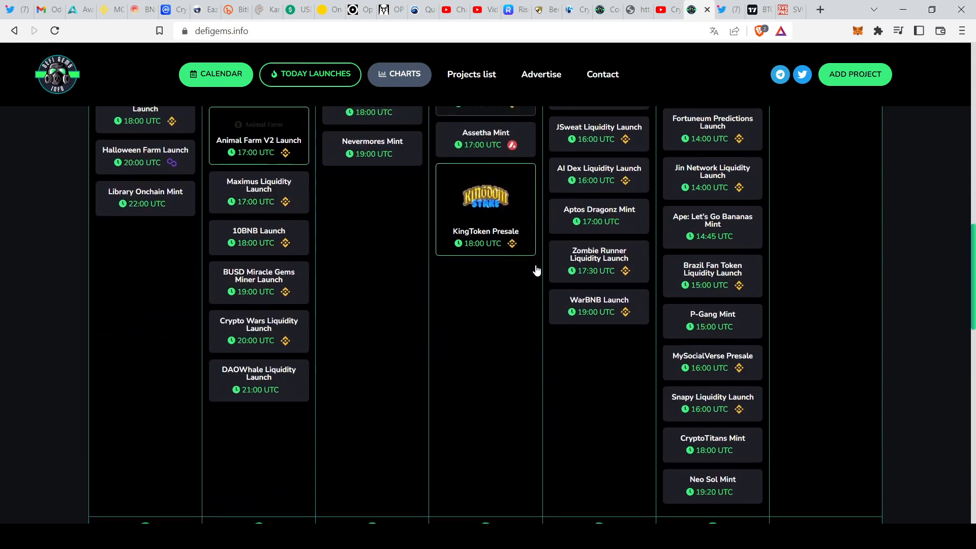
mouse_move(534, 293)
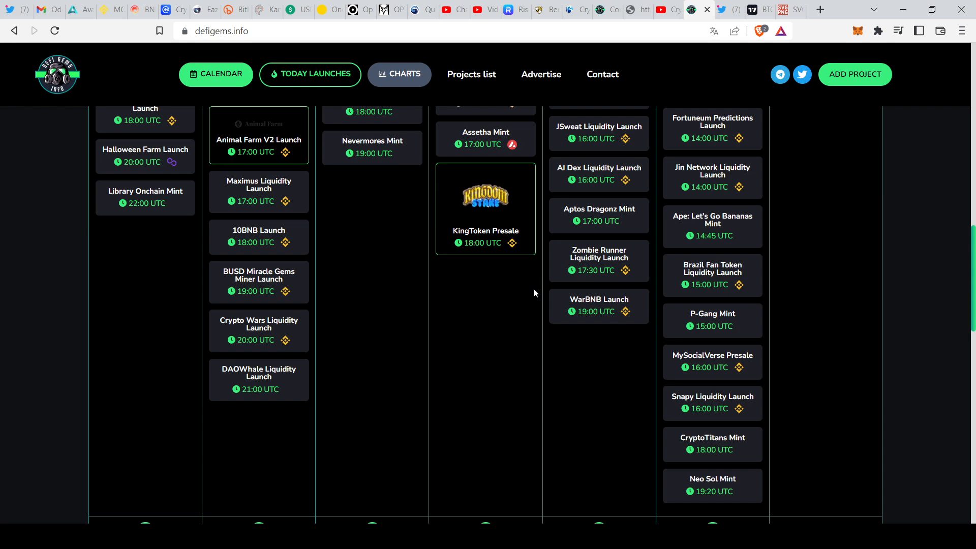
mouse_move(557, 295)
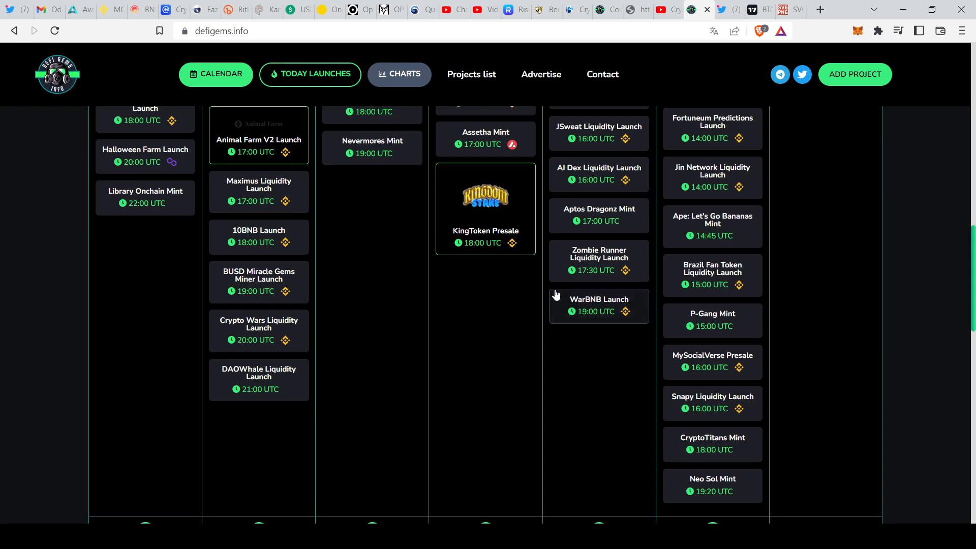
mouse_move(536, 288)
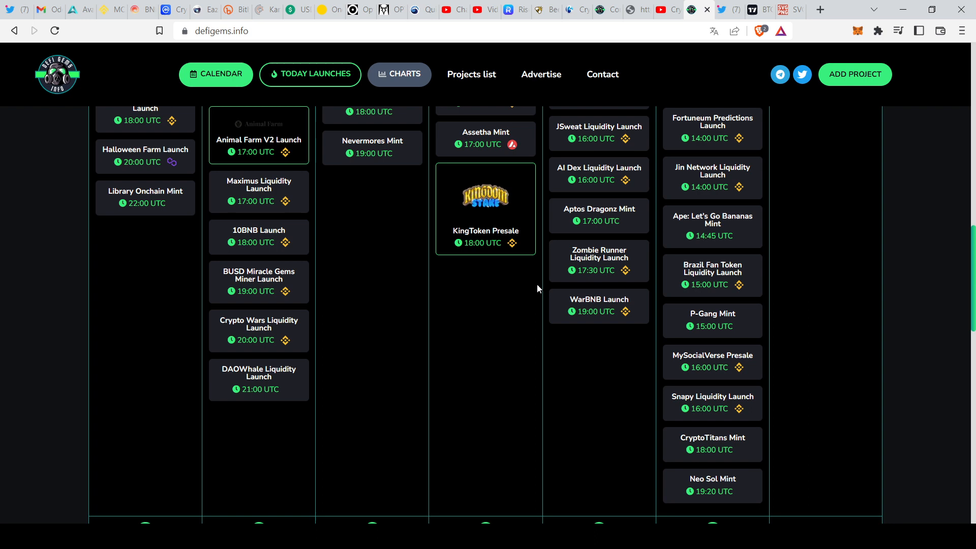
mouse_move(498, 333)
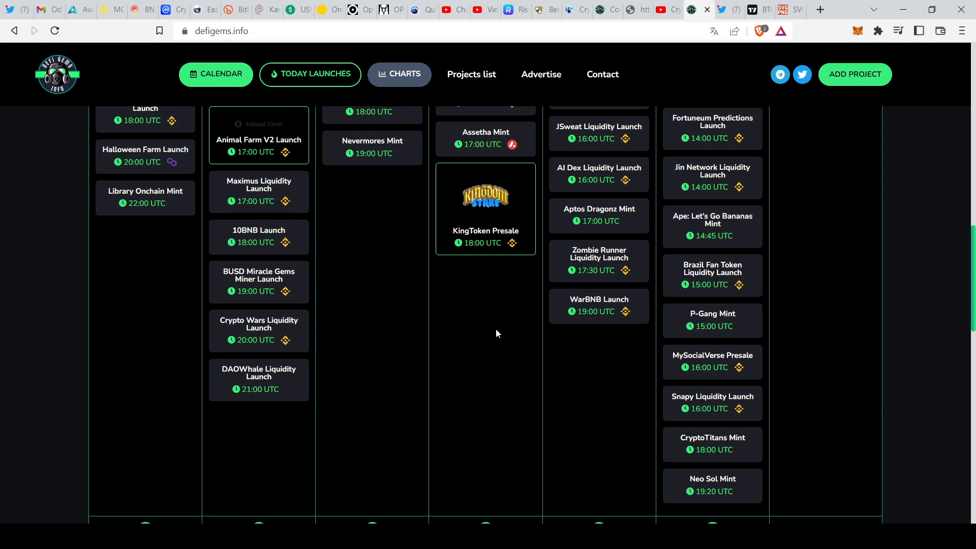
mouse_move(485, 367)
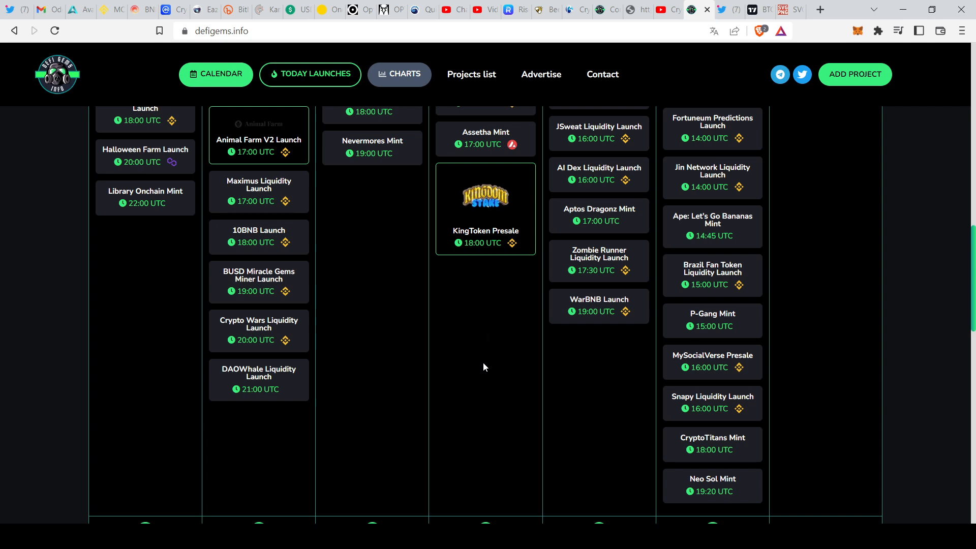
mouse_move(515, 399)
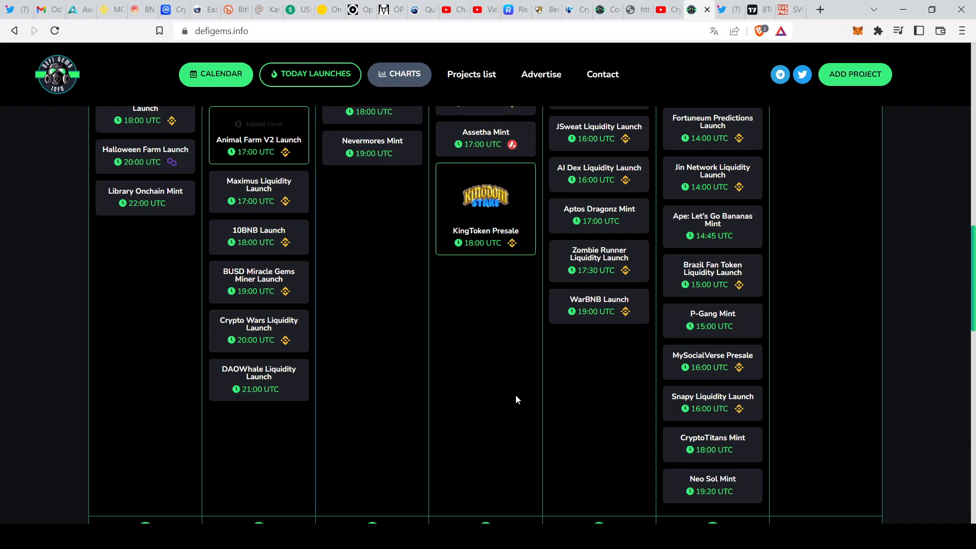
scroll("up", 3)
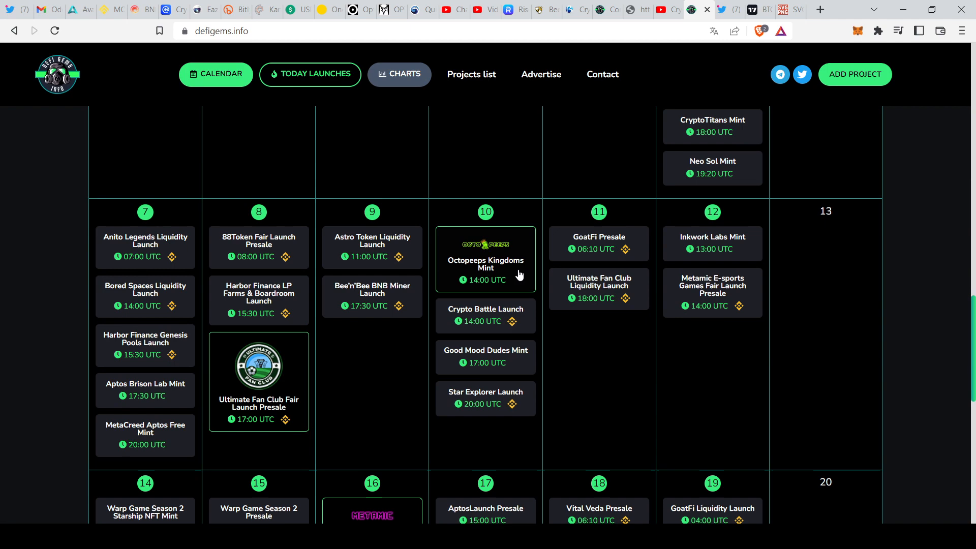
Show today's launches and scroll through the Anito Legends Liquidity Launch links and project details.
left_click(309, 75)
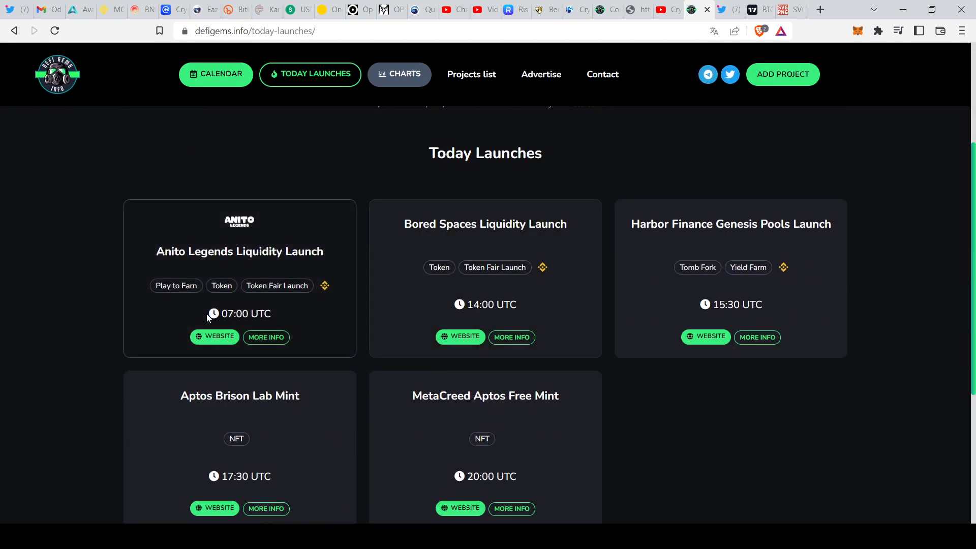
mouse_move(227, 255)
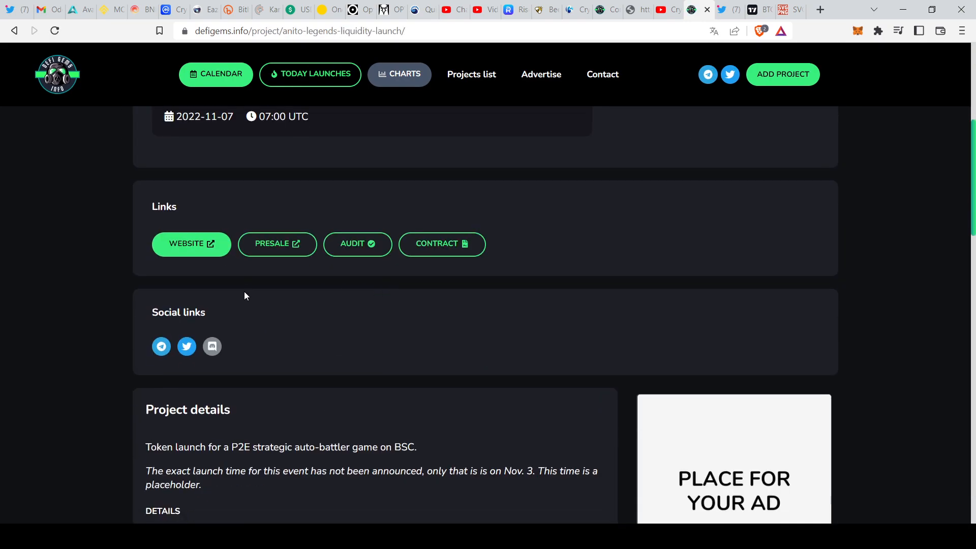
scroll("down", 3)
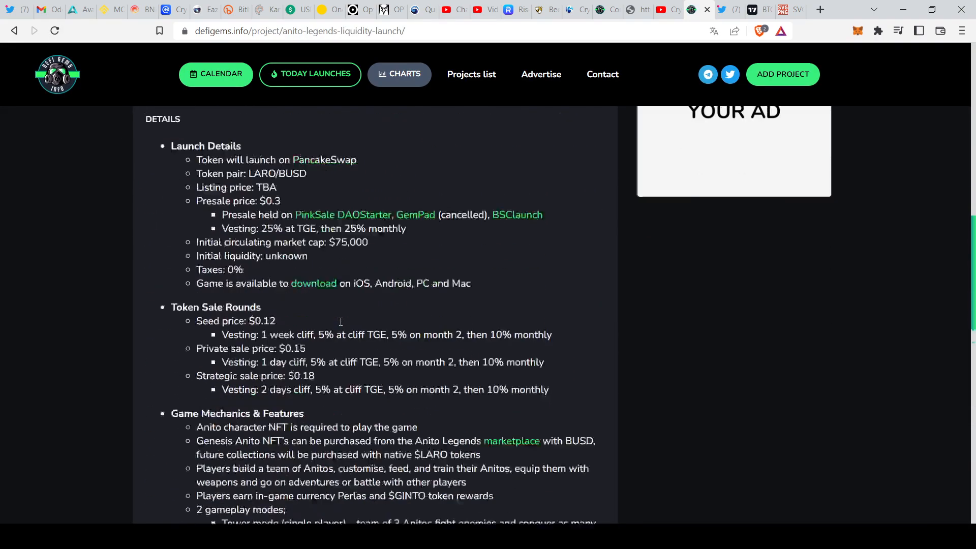
scroll("down", 3)
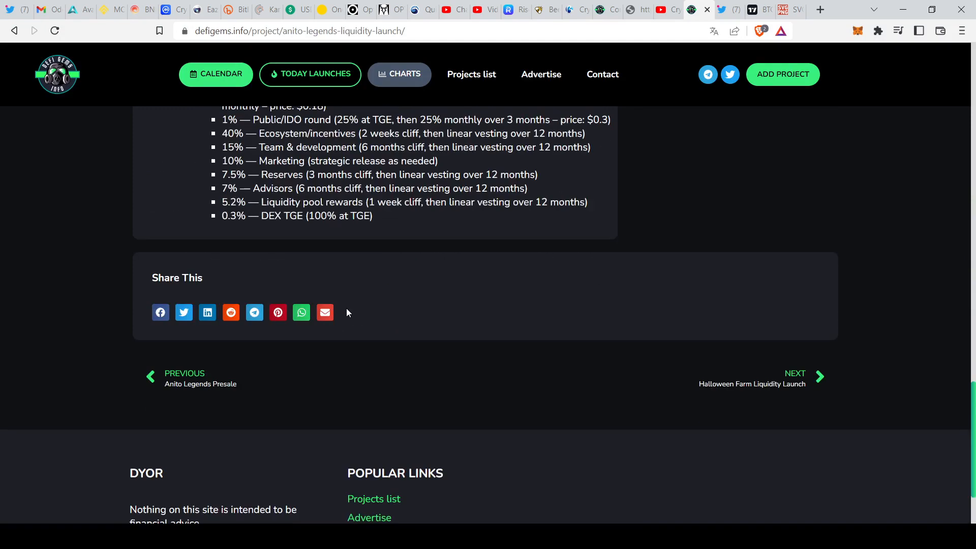
scroll("up", 3)
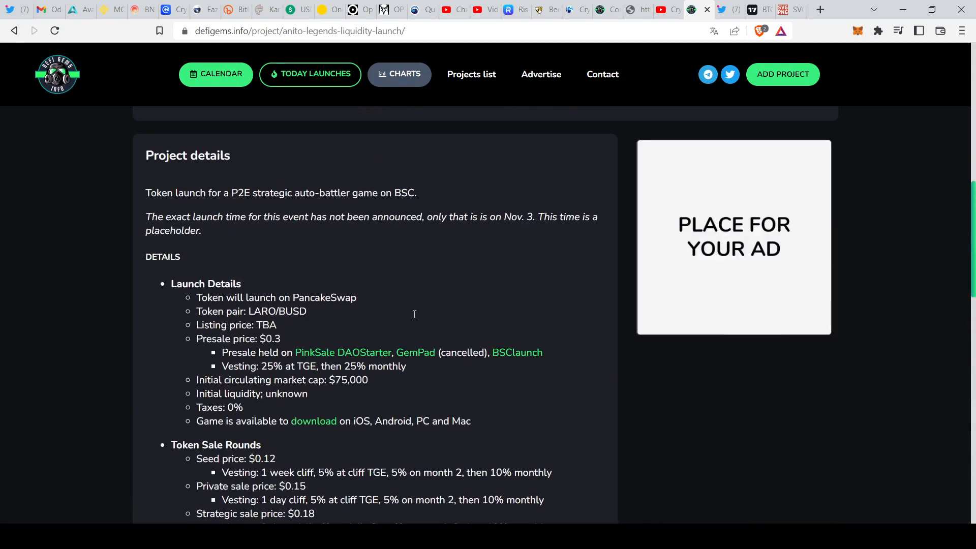
scroll("up", 3)
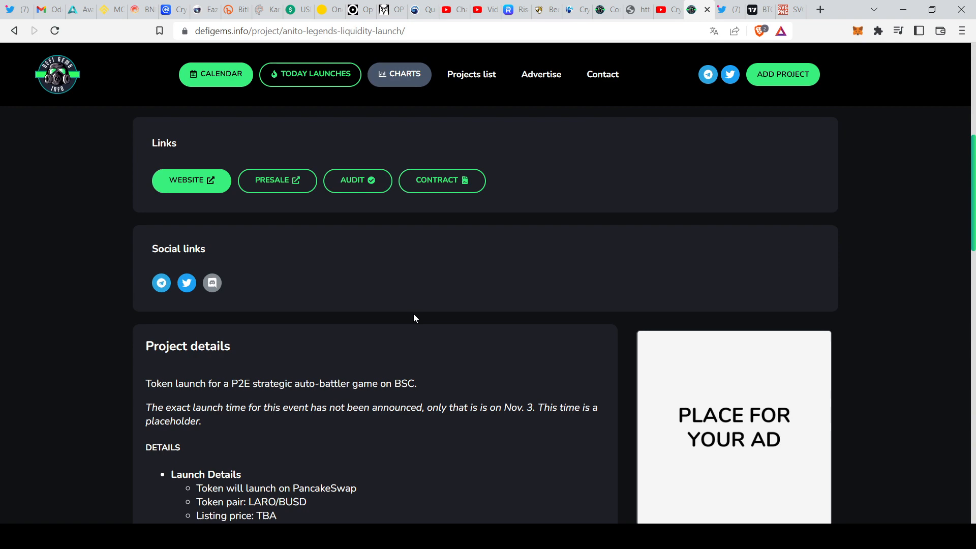
scroll("up", 3)
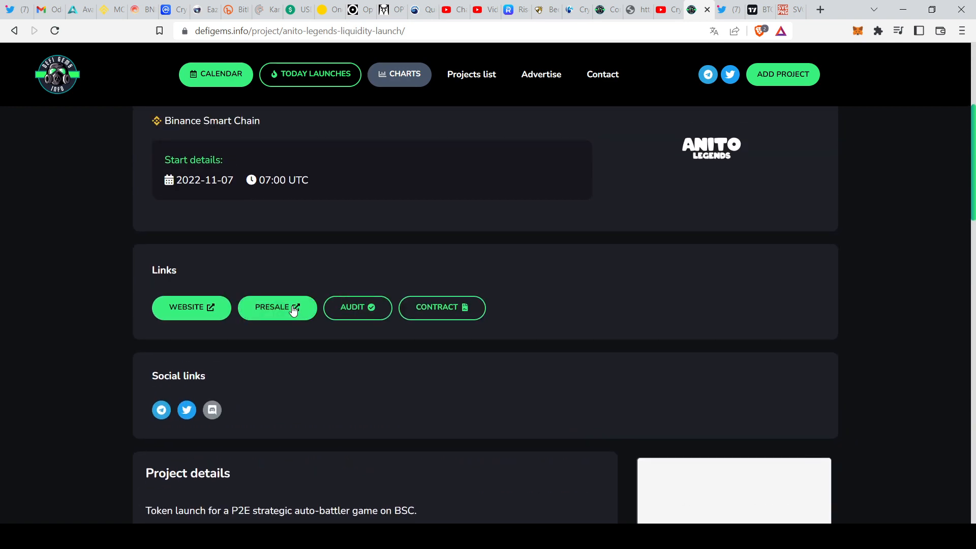
left_click(276, 308)
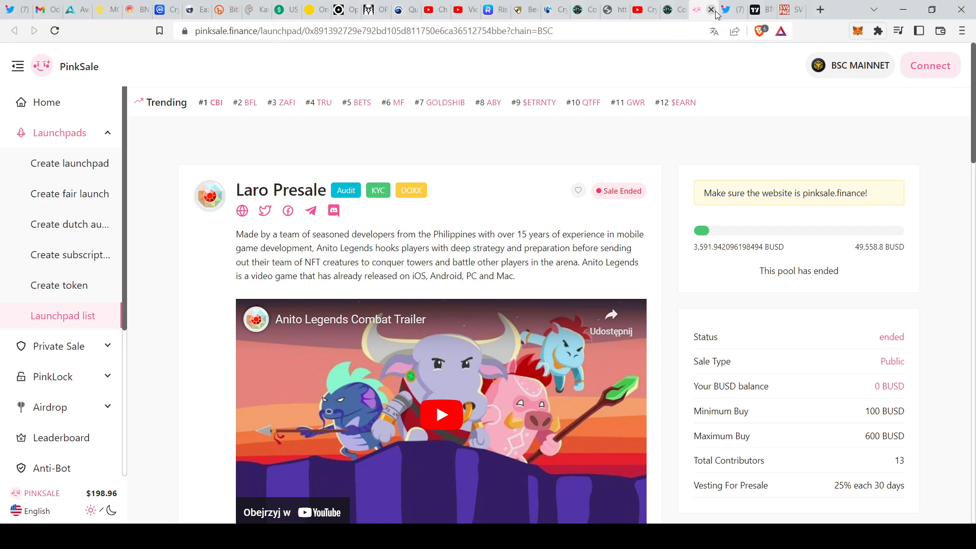
left_click(668, 9)
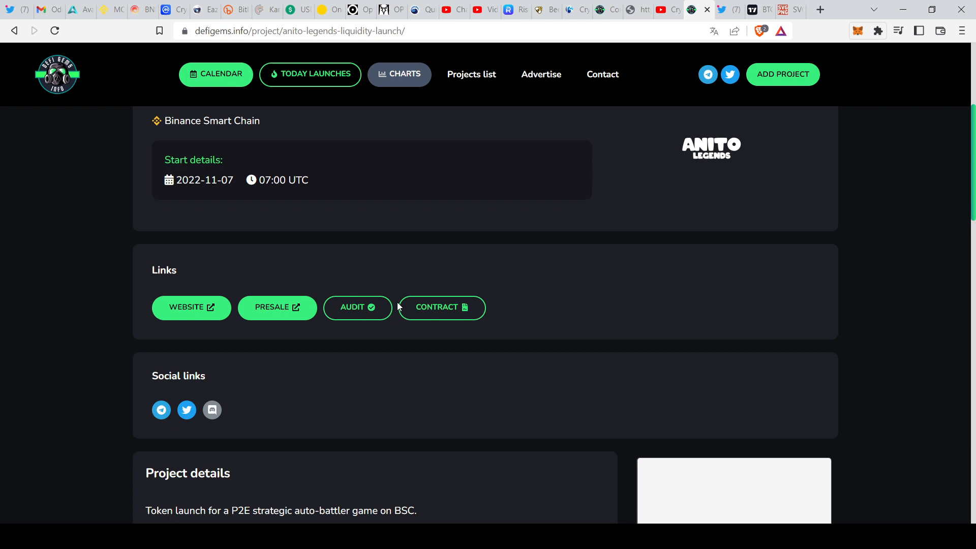
mouse_move(426, 287)
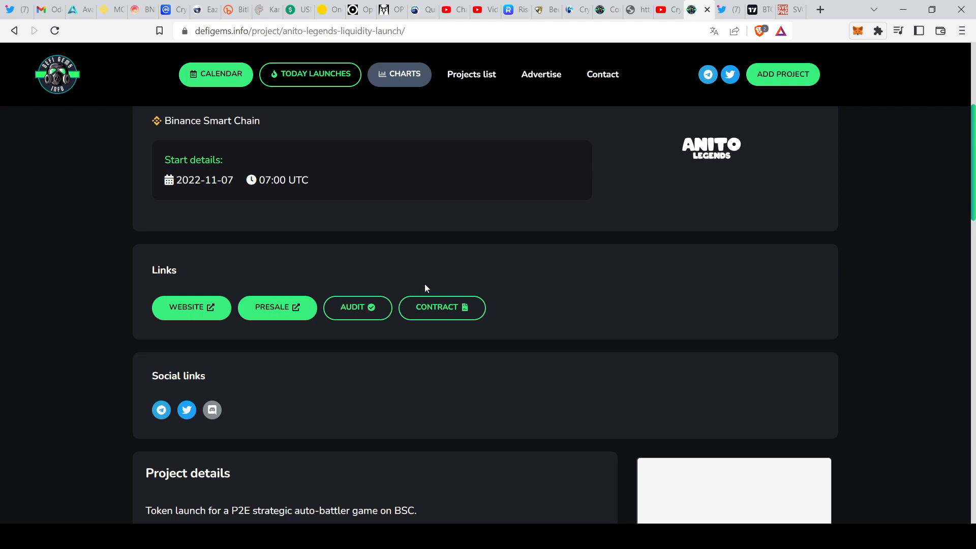
mouse_move(425, 279)
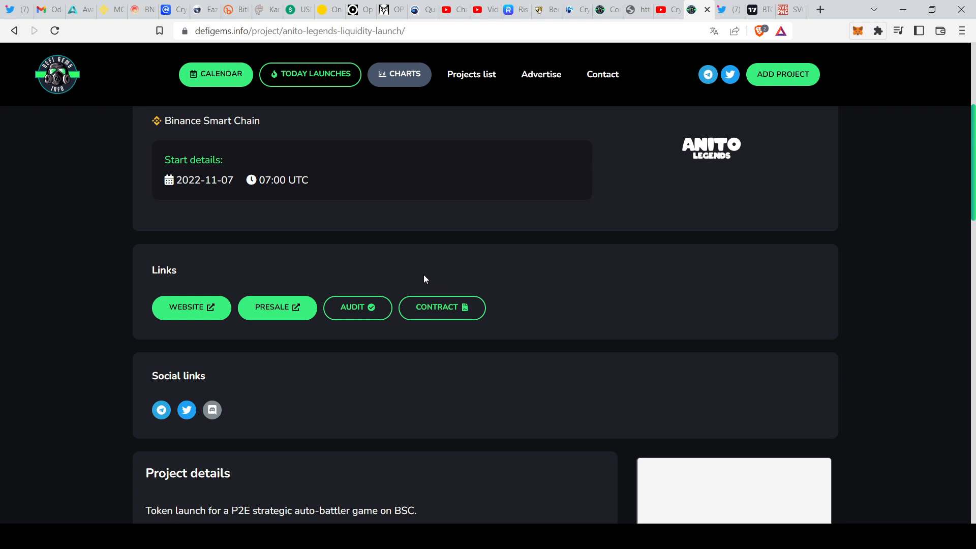
mouse_move(357, 307)
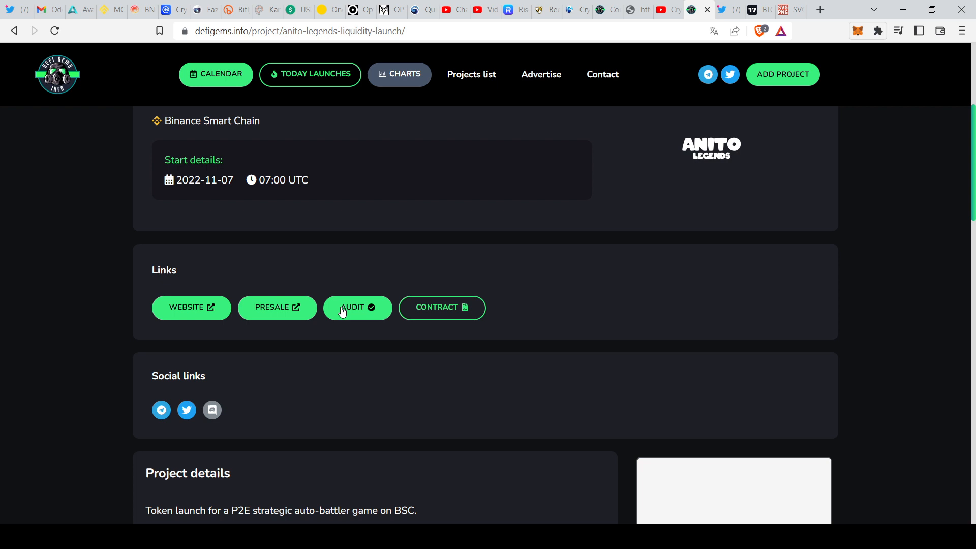
mouse_move(443, 307)
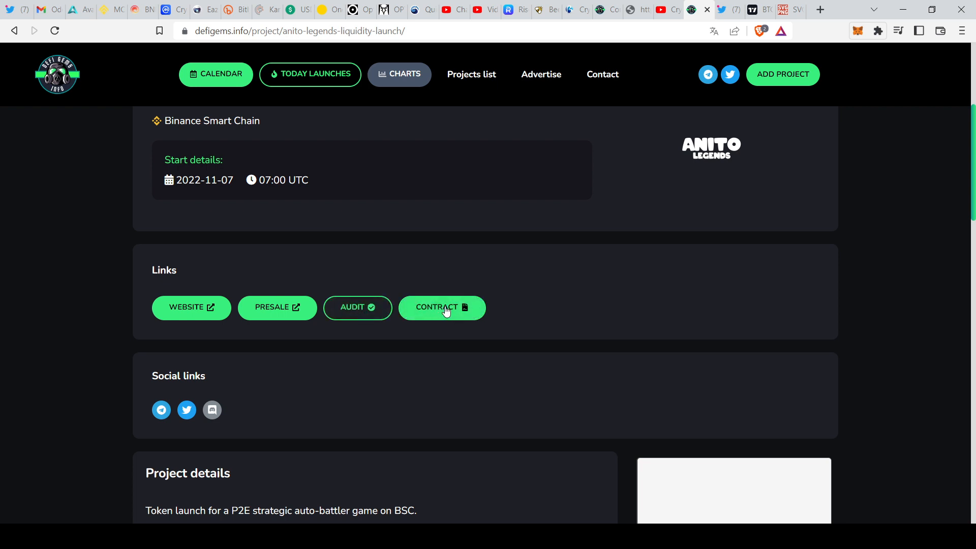
mouse_move(470, 333)
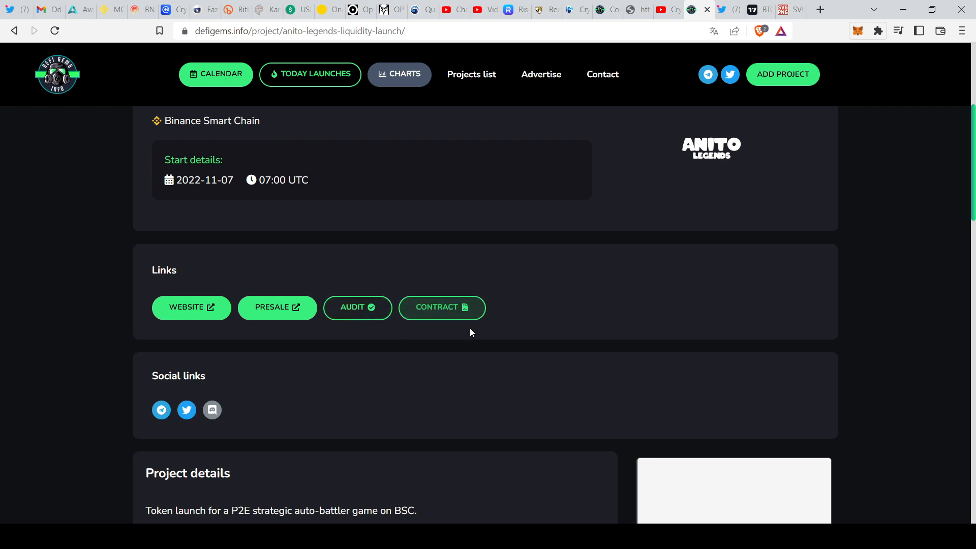
mouse_move(589, 323)
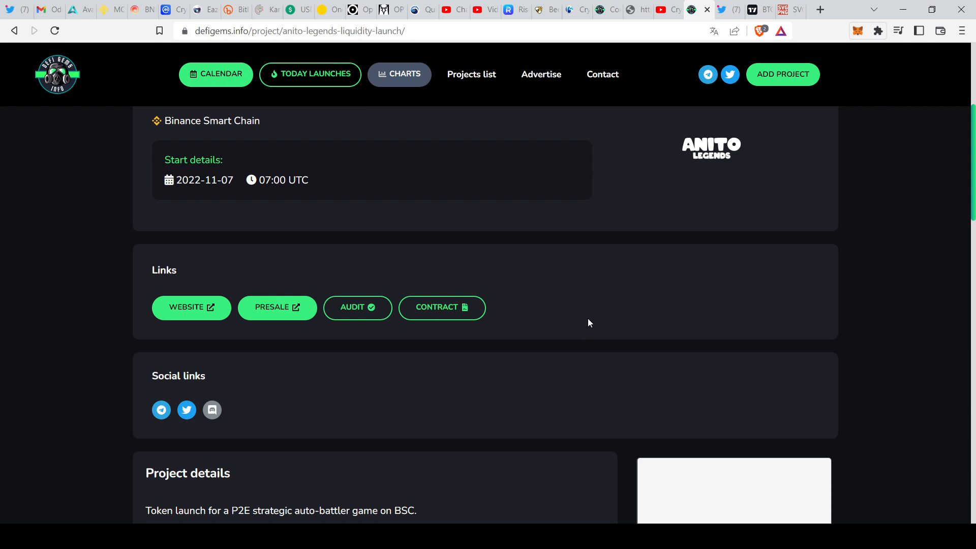
mouse_move(553, 304)
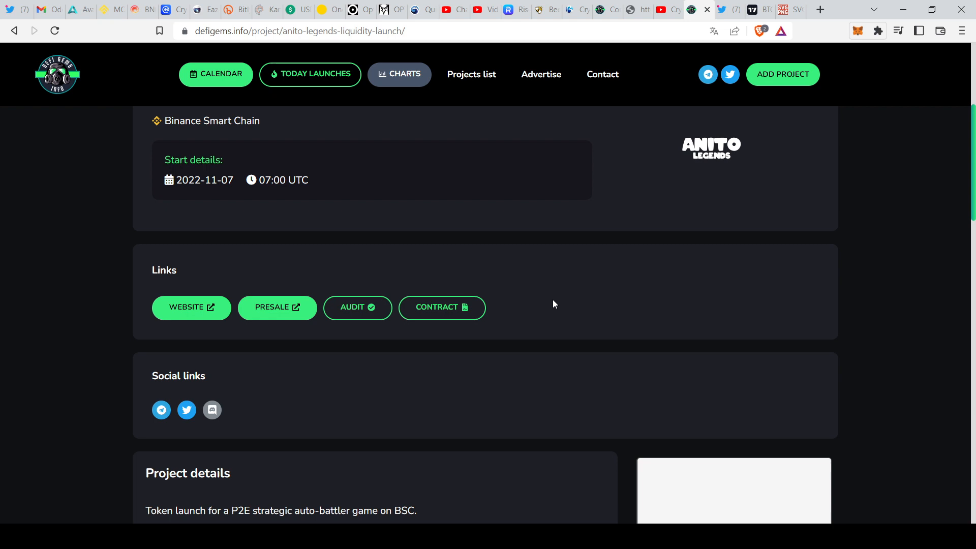
Scroll back up the Anito Legends project page toward the top navigation.
scroll("up", 3)
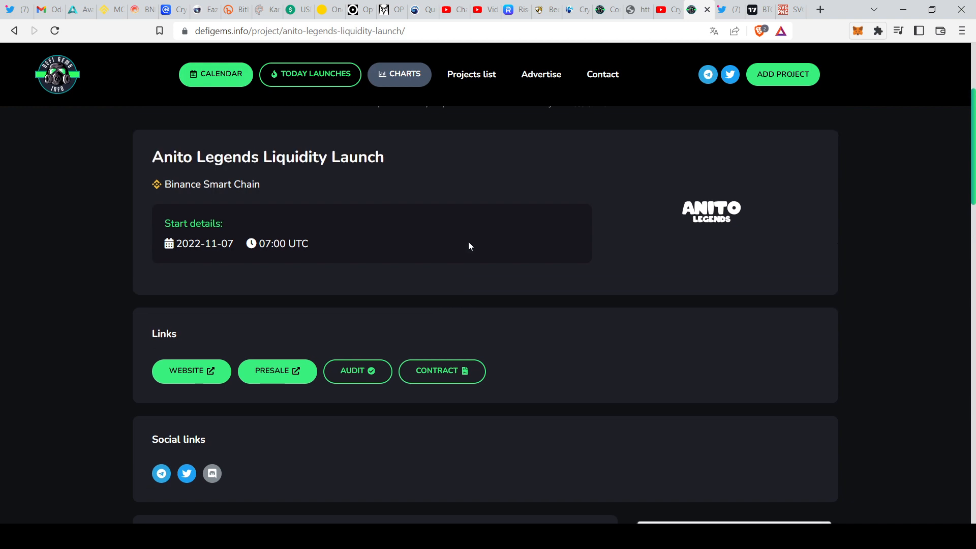
scroll("up", 3)
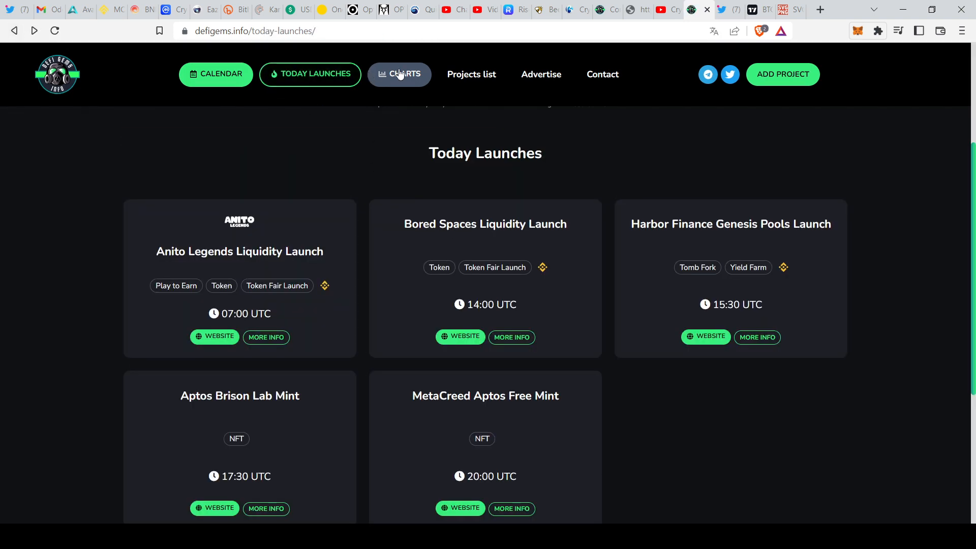
Show the Charts page with the market-cap table and the daily BNB/USDT TradingView chart.
left_click(398, 74)
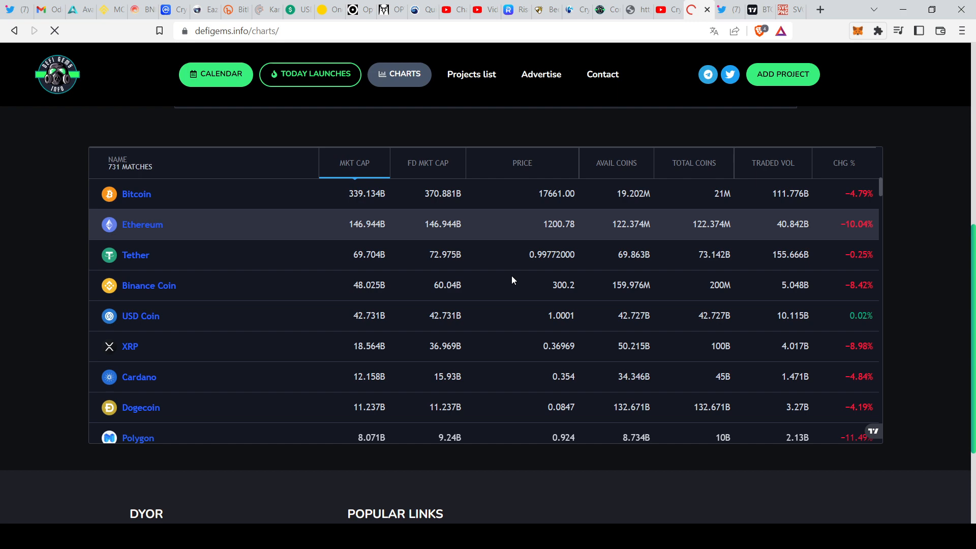
scroll("down", 3)
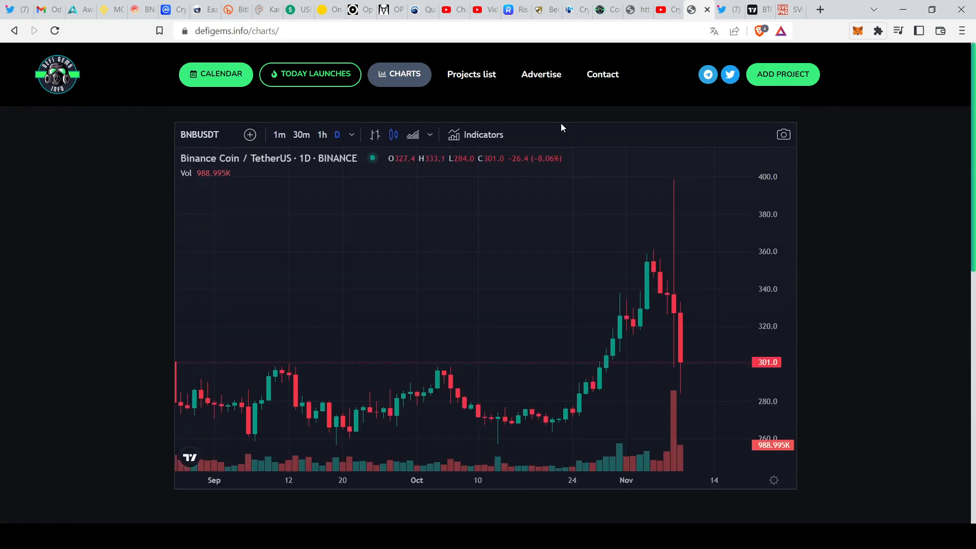
Filter the projects list to the Dogechain network and tick the desired project types.
left_click(471, 74)
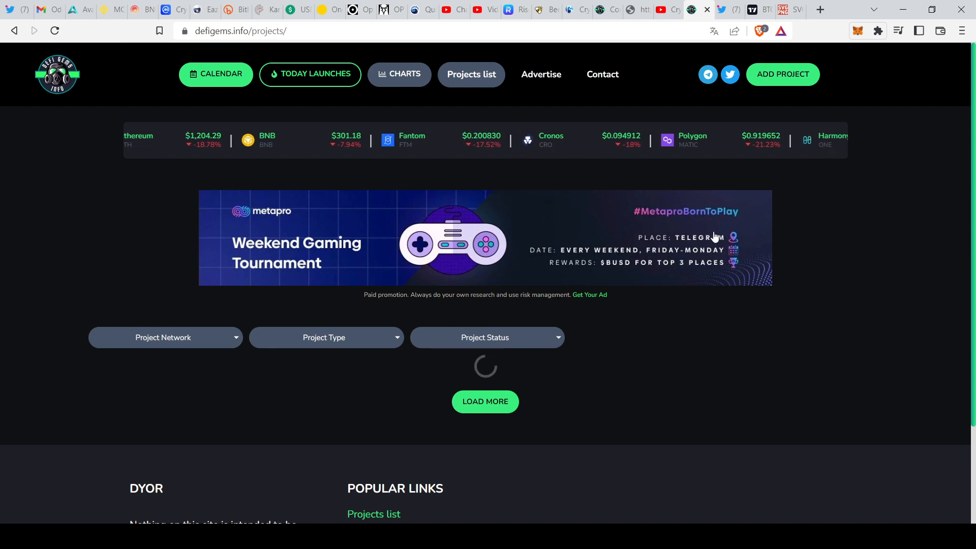
scroll("down", 3)
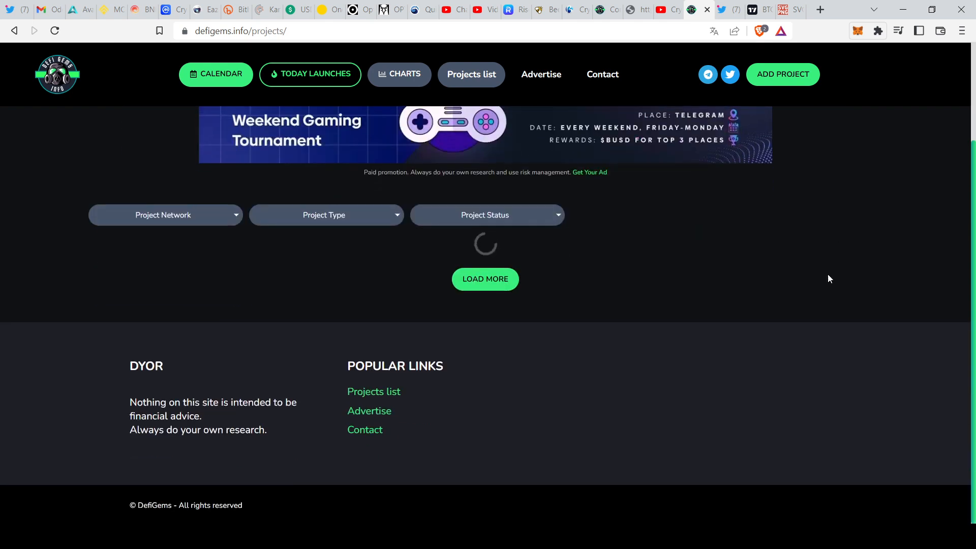
left_click(165, 215)
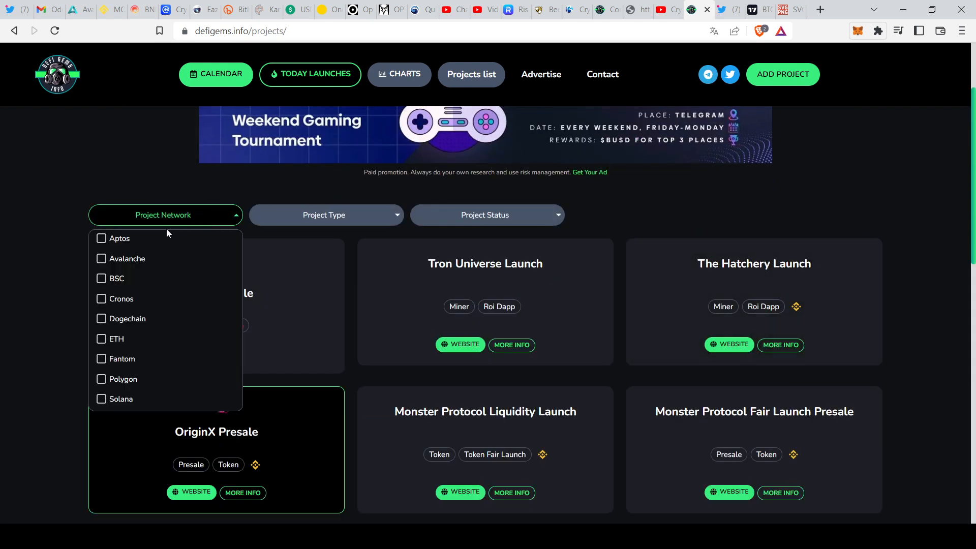
left_click(101, 318)
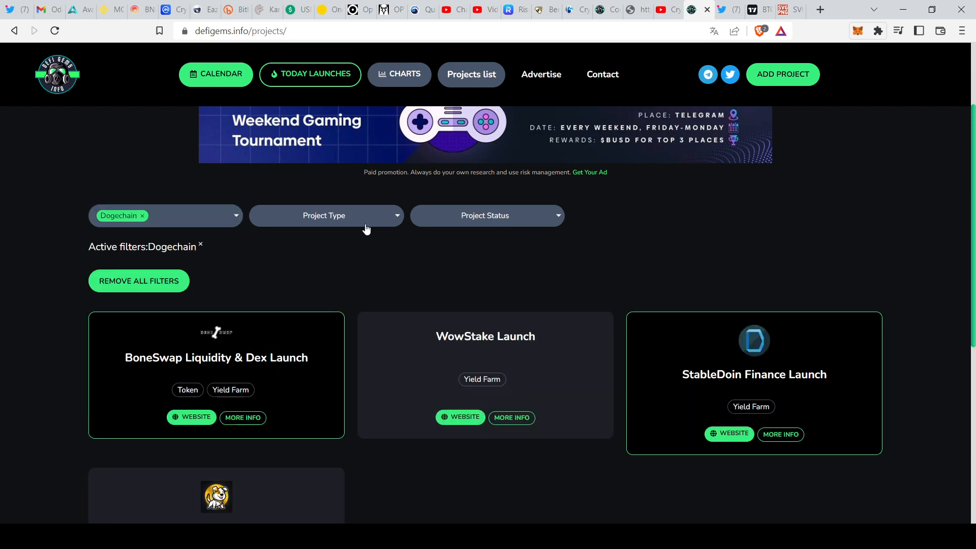
left_click(325, 215)
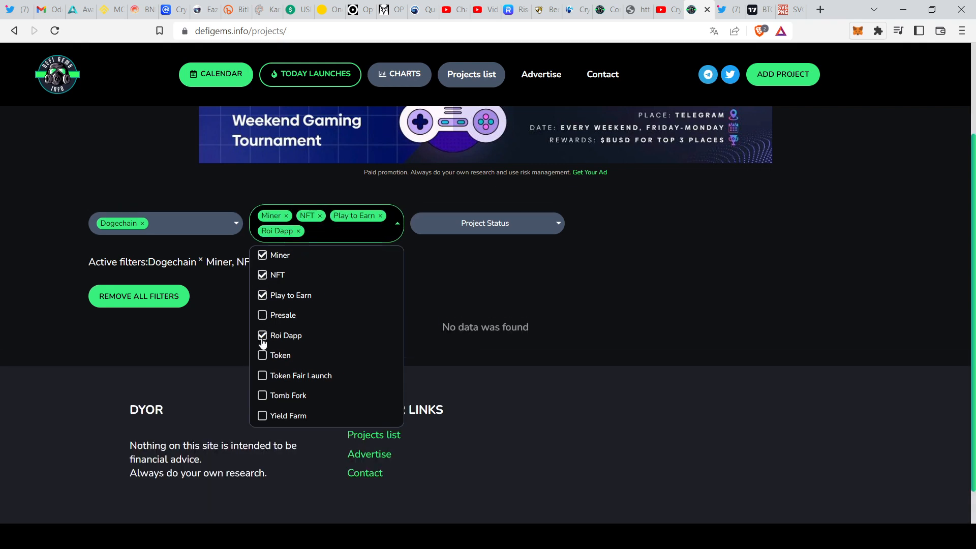
left_click(263, 354)
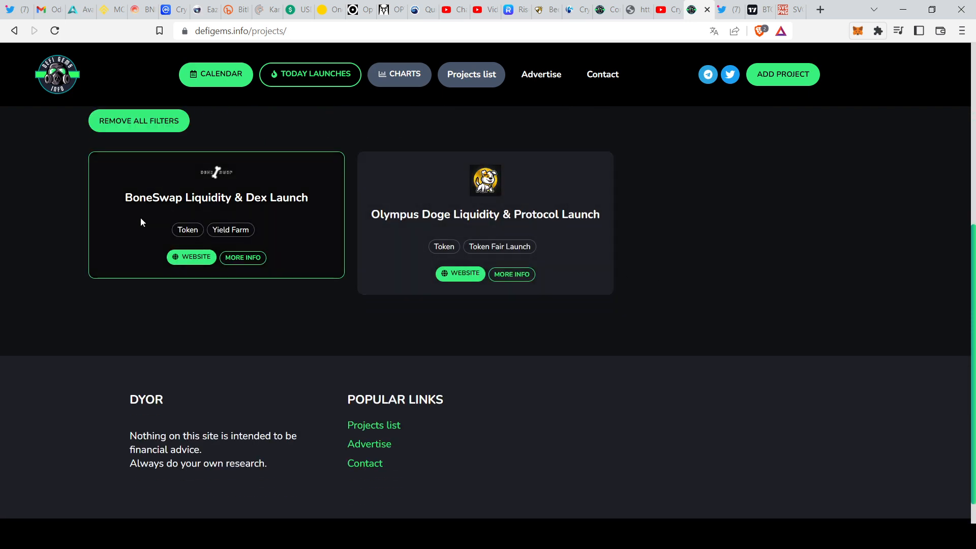
mouse_move(635, 257)
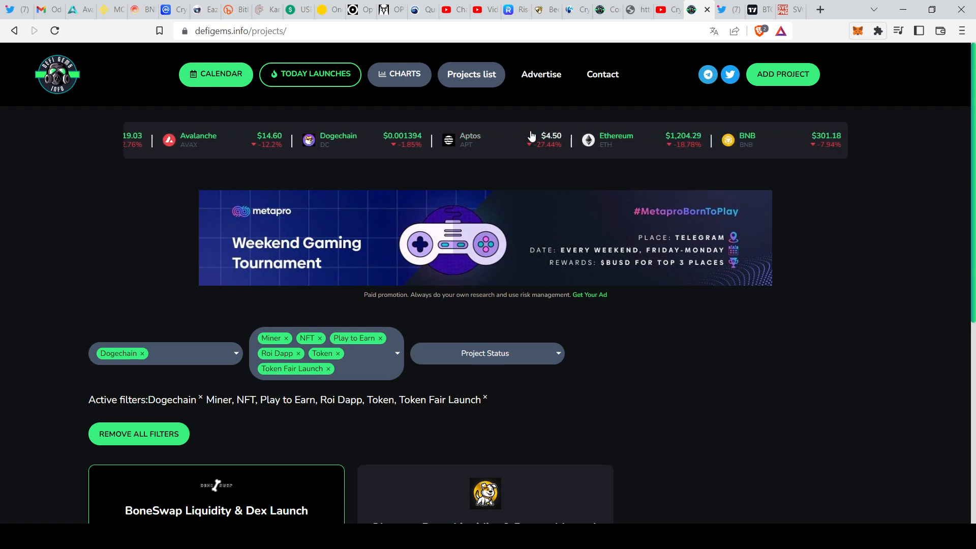
Review the advertising packages and bundle prices, then move on to the Contact With Us page.
left_click(540, 74)
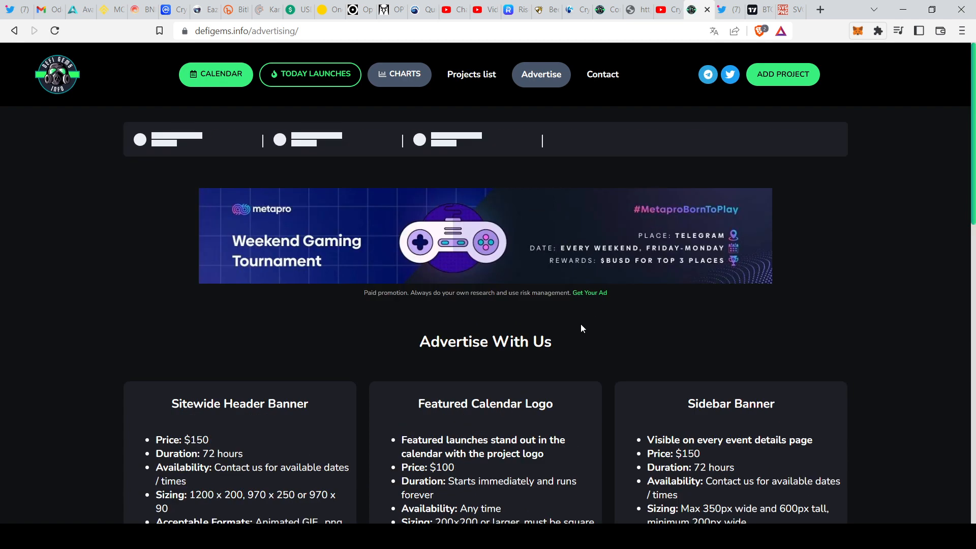
scroll("down", 3)
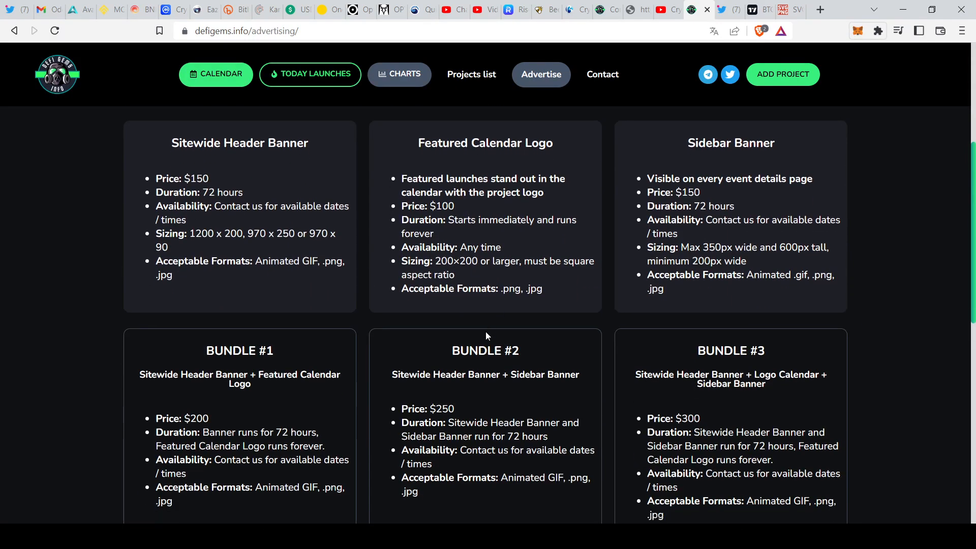
scroll("down", 3)
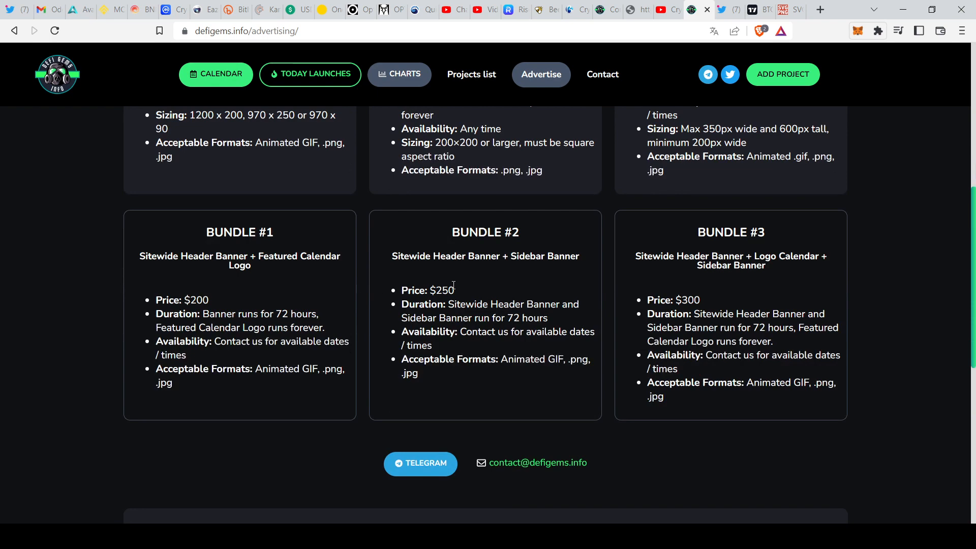
scroll("up", 3)
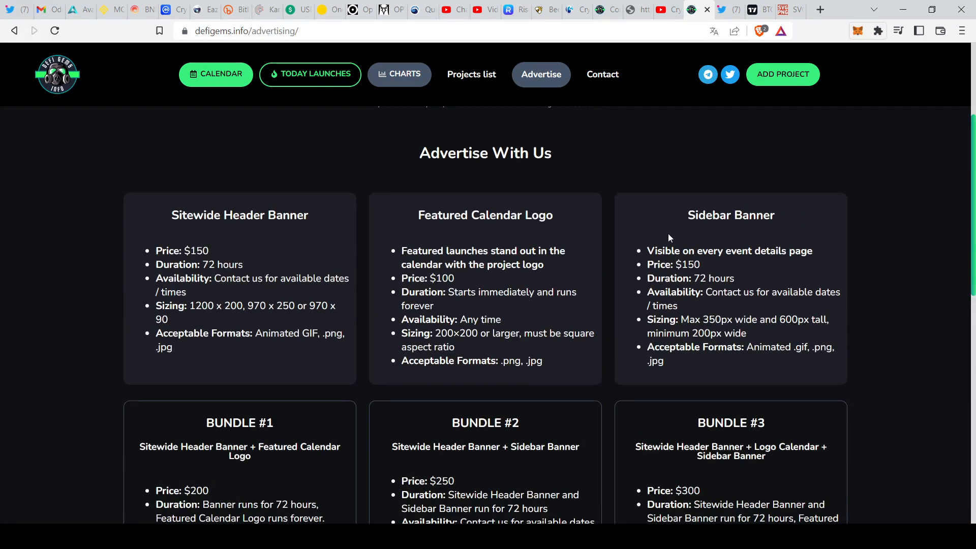
scroll("up", 3)
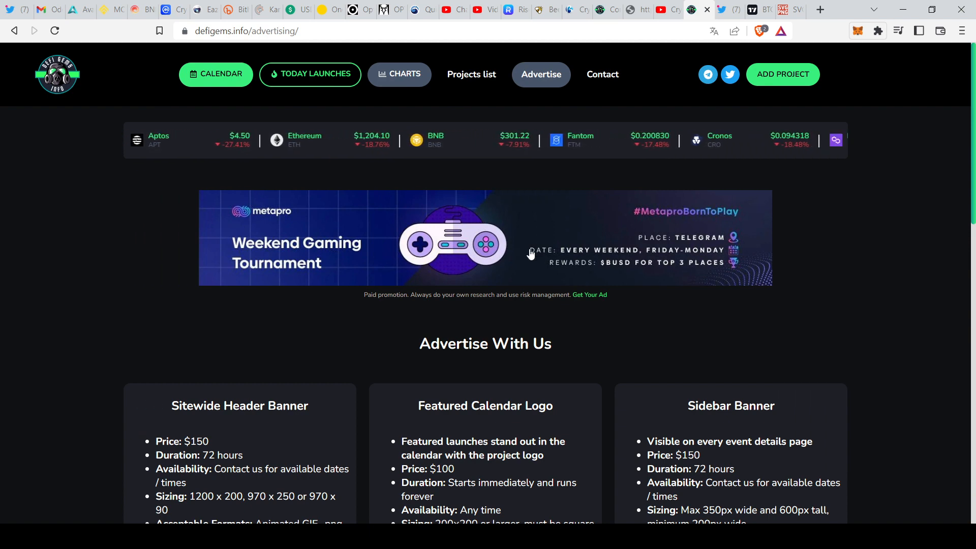
scroll("down", 3)
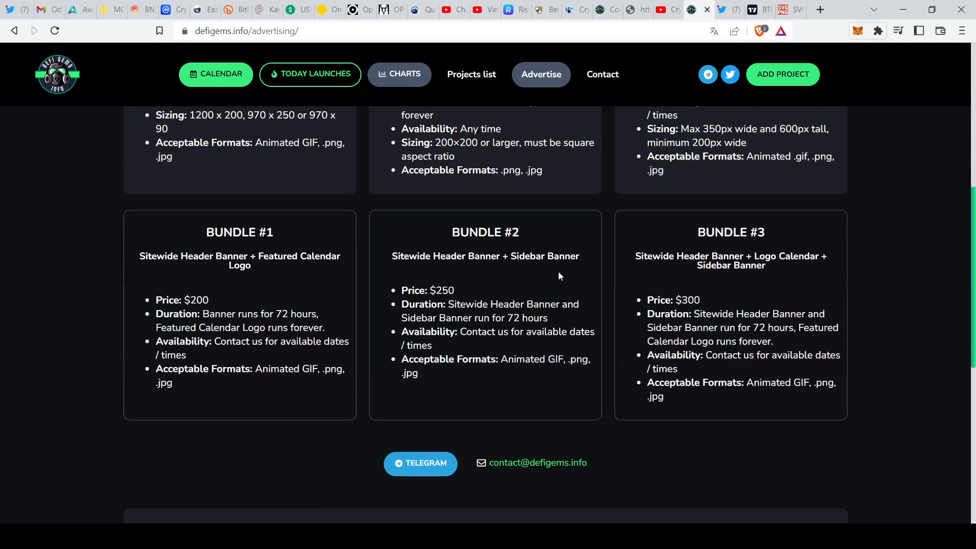
scroll("up", 3)
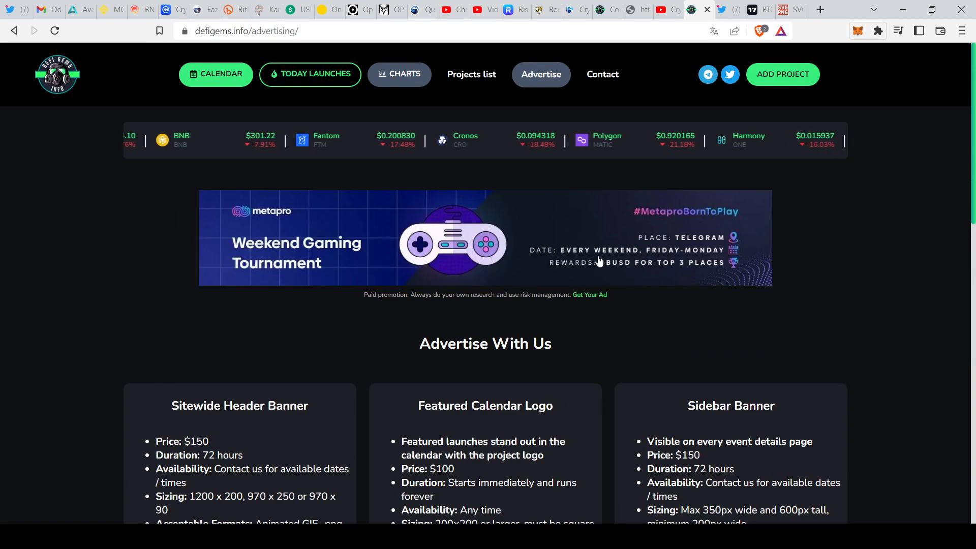
left_click(601, 74)
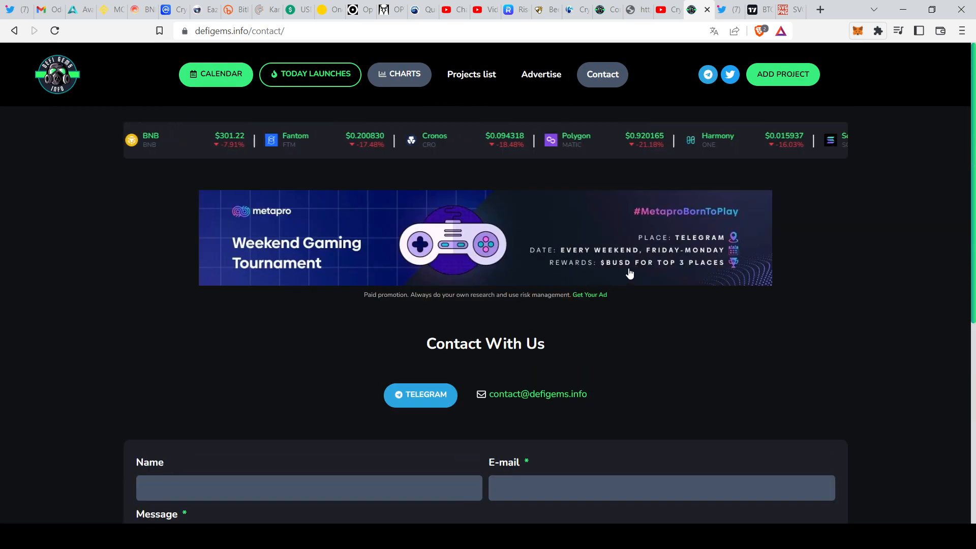
left_click(781, 74)
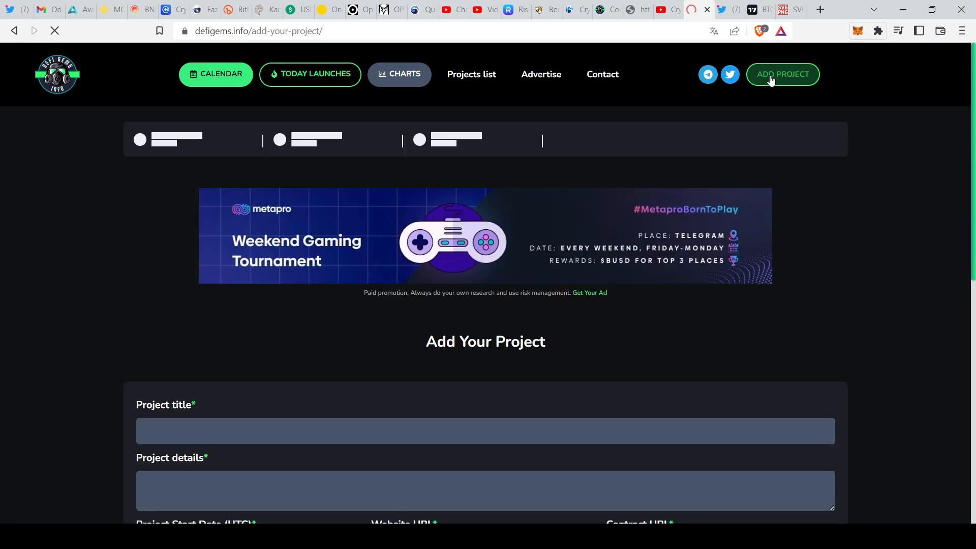
scroll("down", 3)
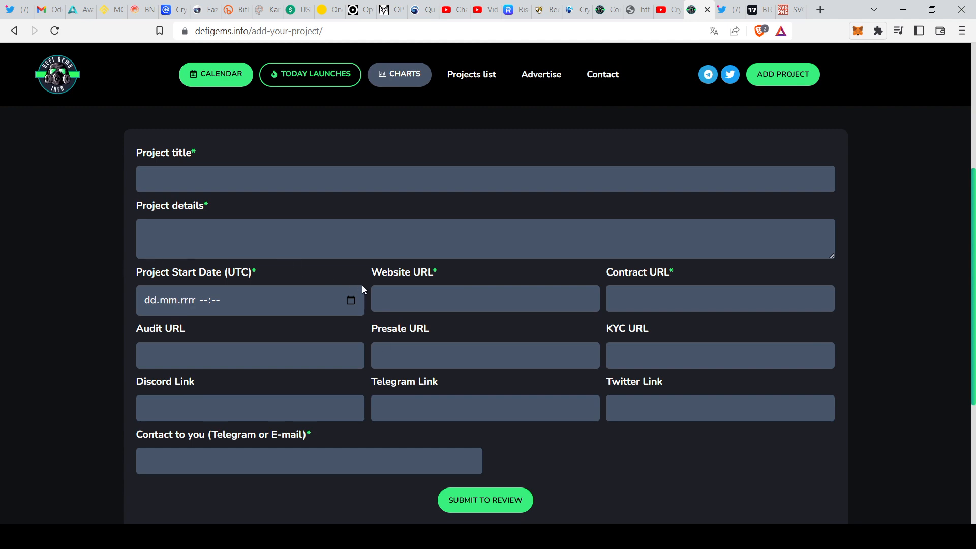
scroll("down", 3)
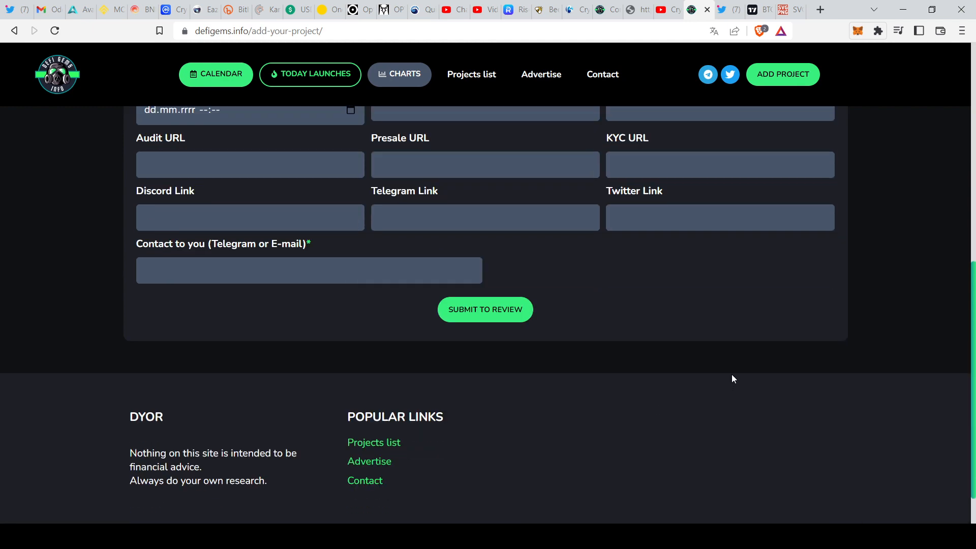
scroll("up", 3)
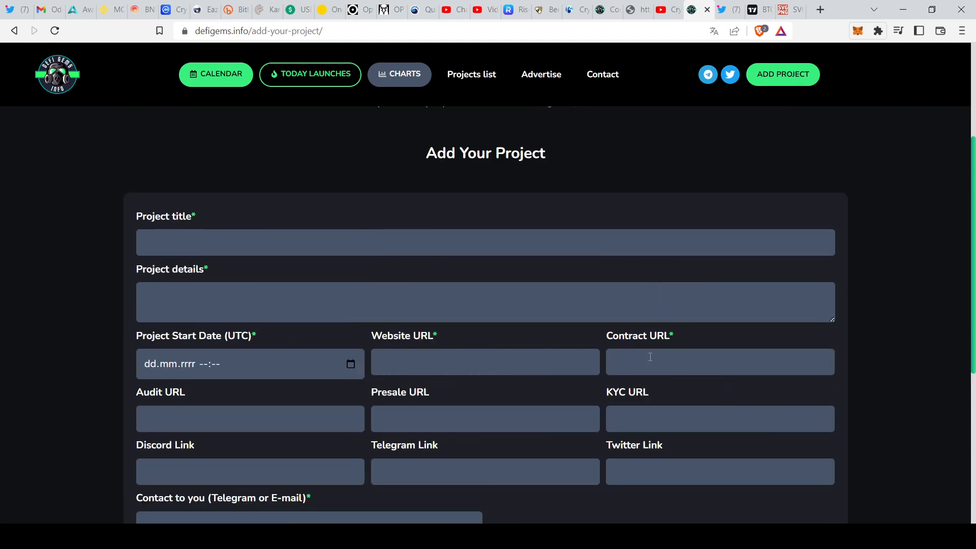
scroll("down", 3)
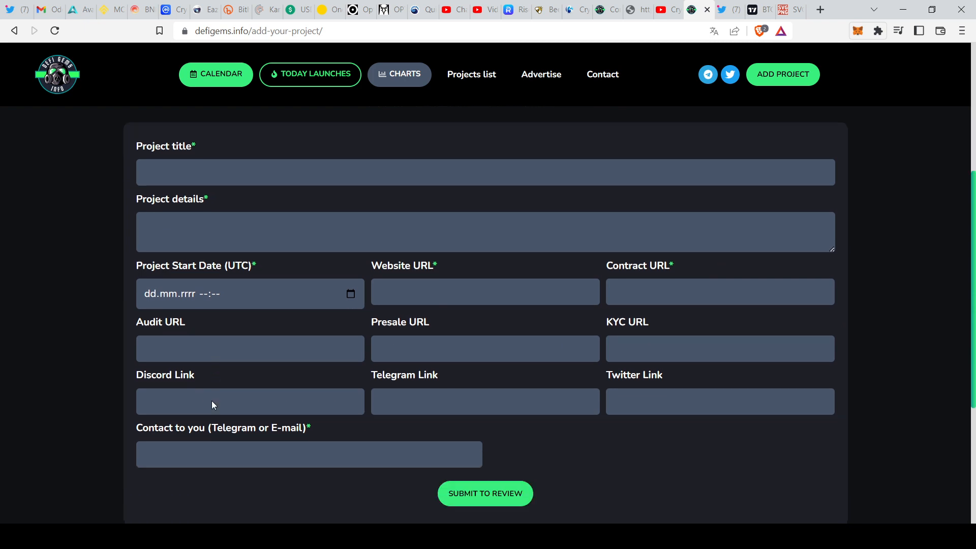
scroll("down", 3)
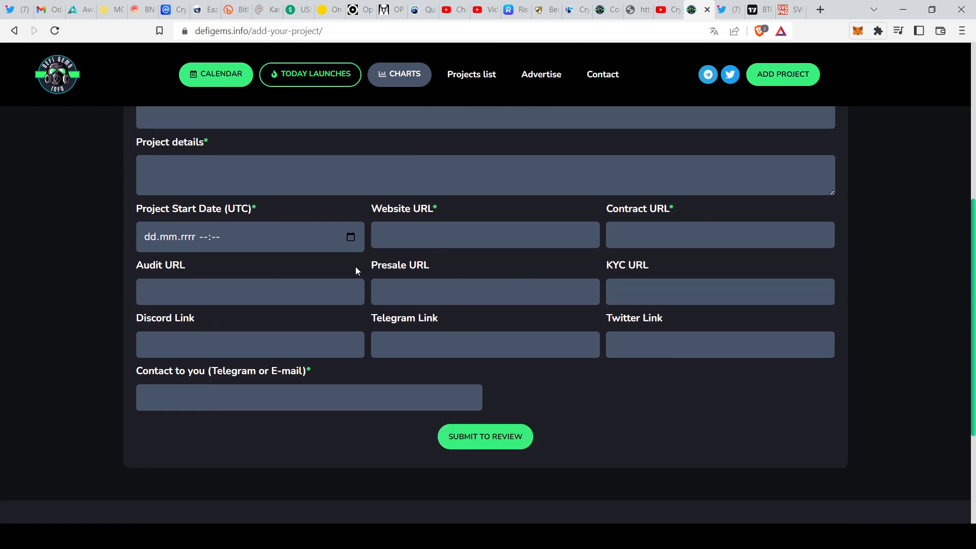
scroll("up", 3)
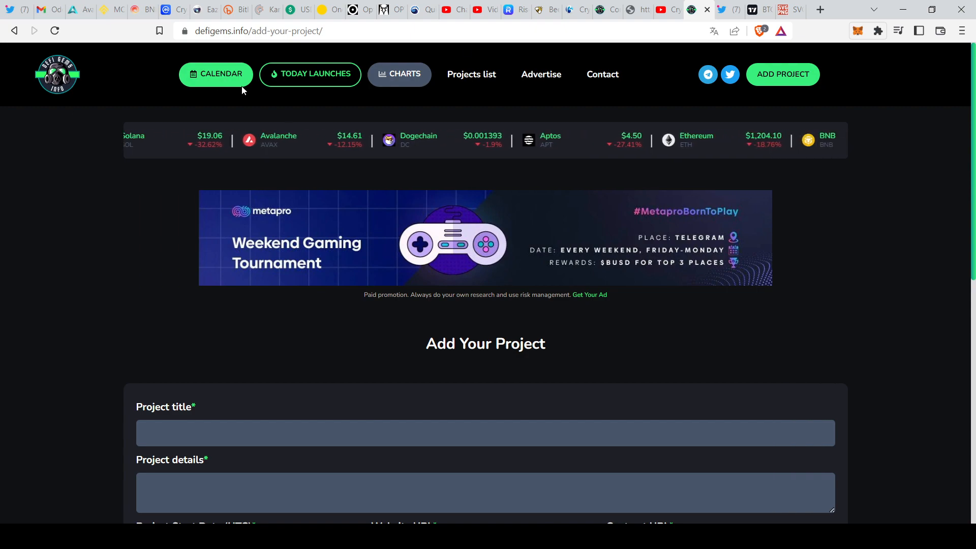
Show the November 2022 launch calendar filtered to BSC projects and browse its entries.
left_click(309, 73)
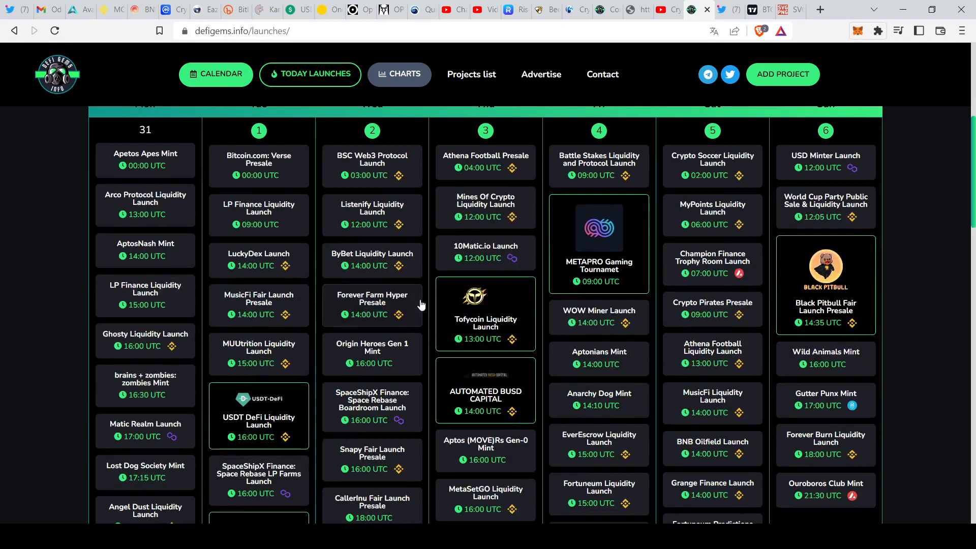
left_click(164, 209)
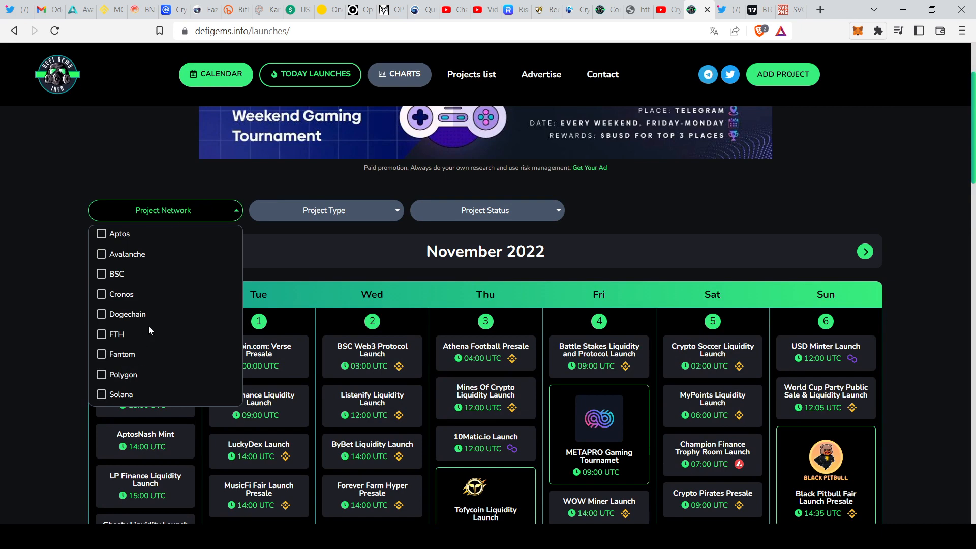
mouse_move(106, 360)
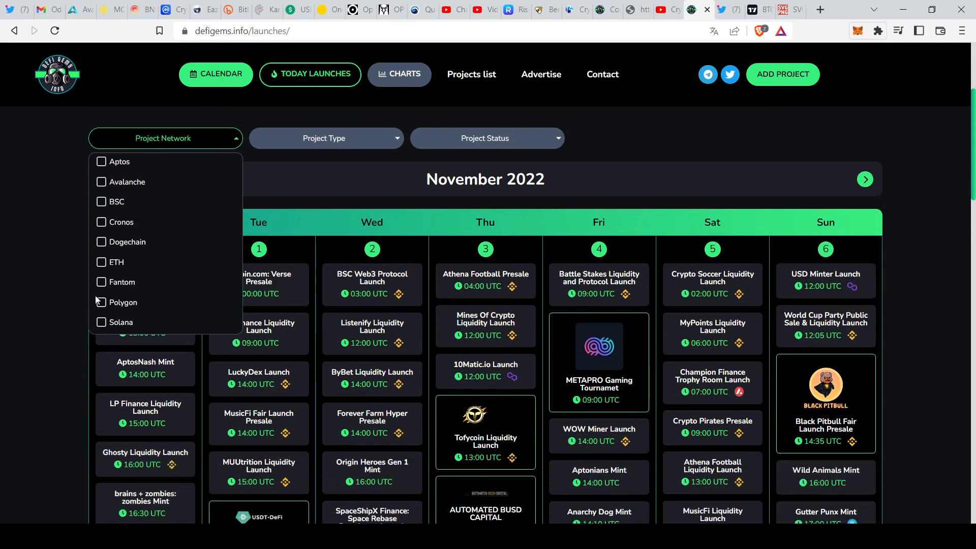
scroll("up", 3)
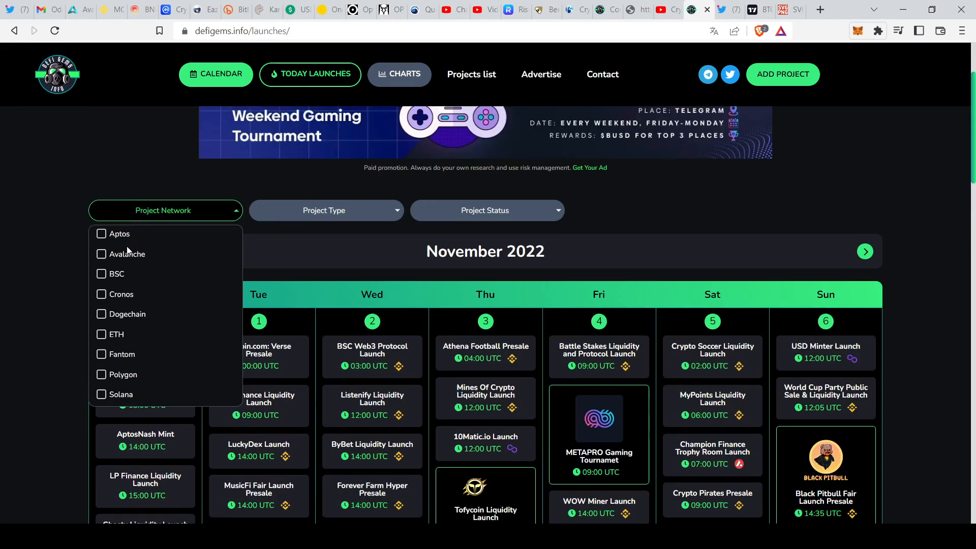
left_click(101, 274)
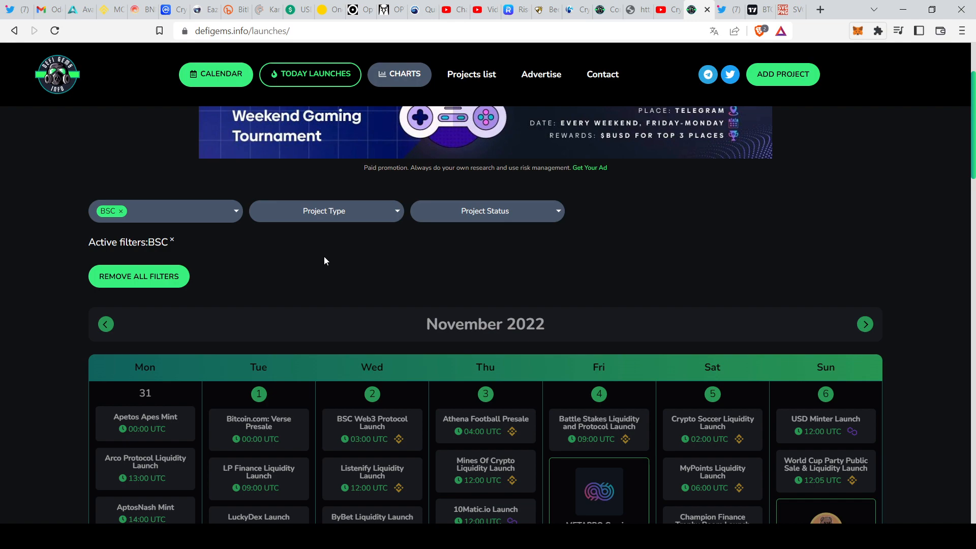
scroll("down", 3)
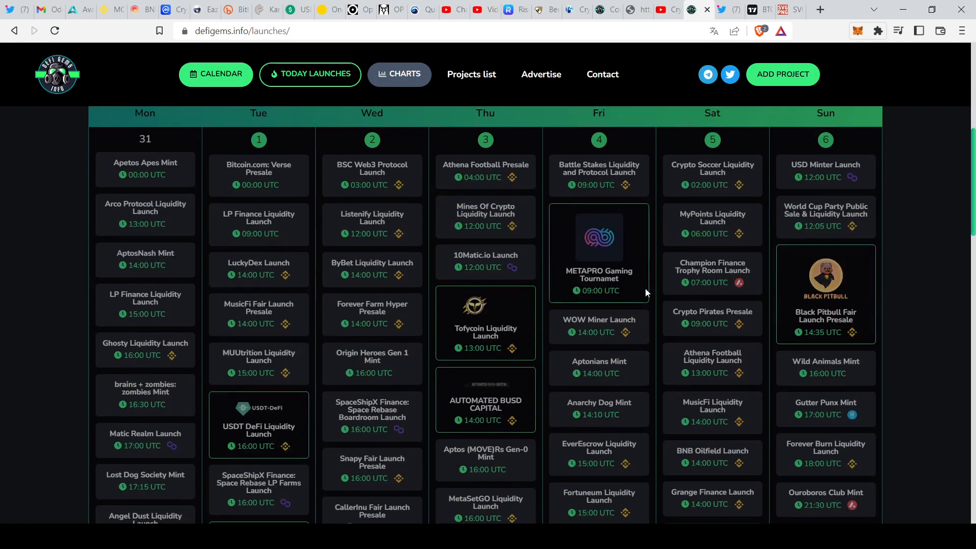
scroll("down", 3)
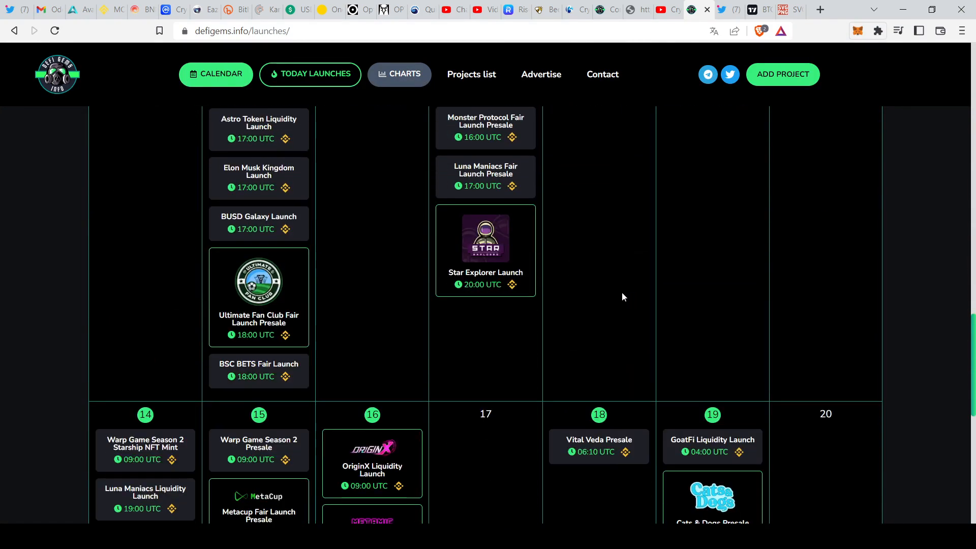
scroll("down", 3)
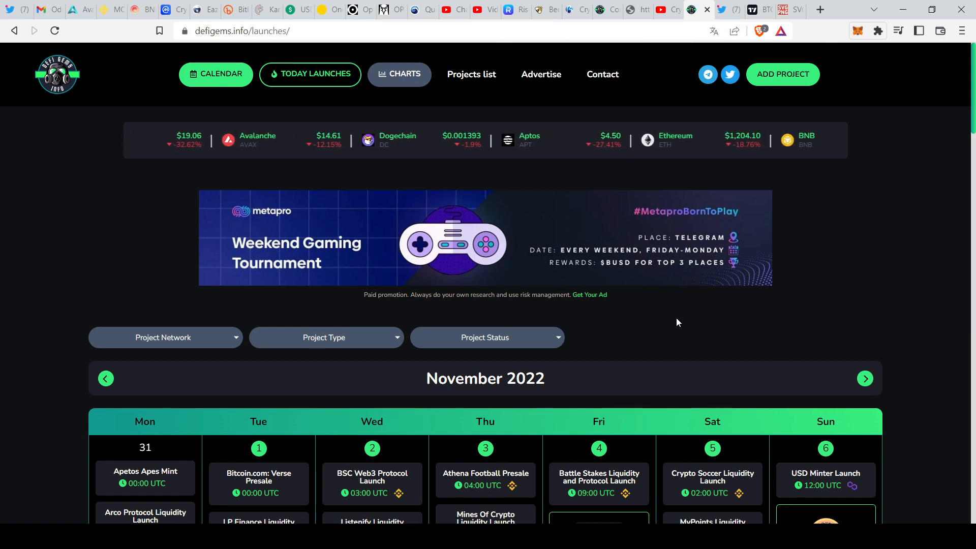
scroll("down", 3)
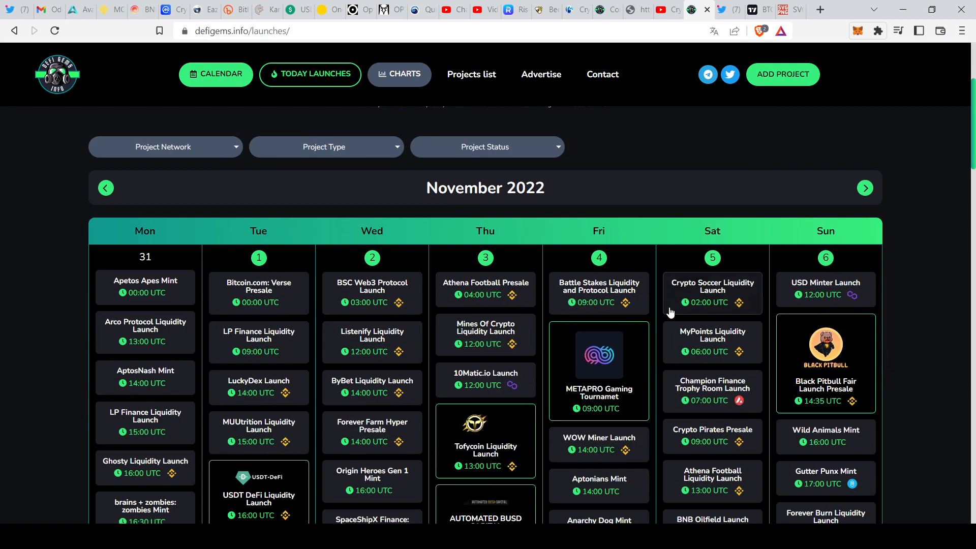
scroll("down", 3)
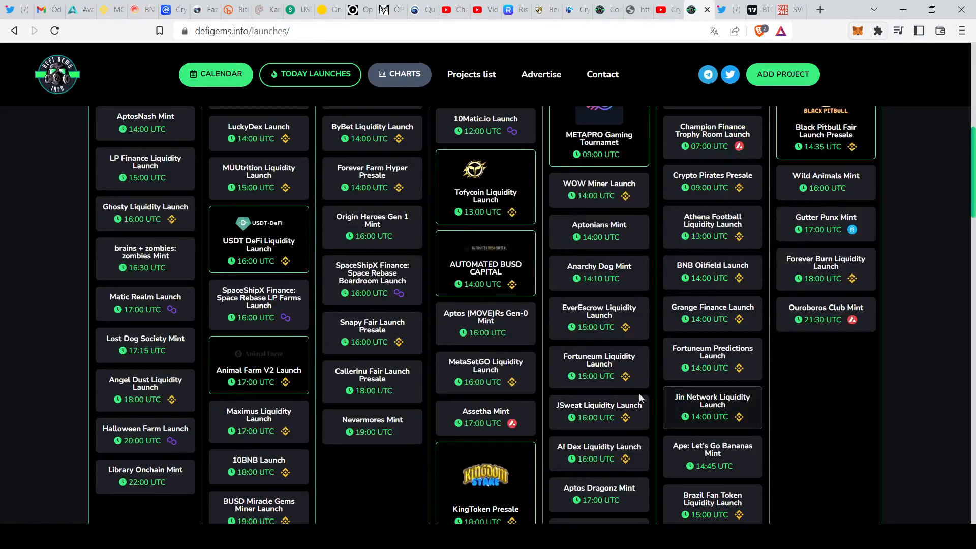
scroll("down", 3)
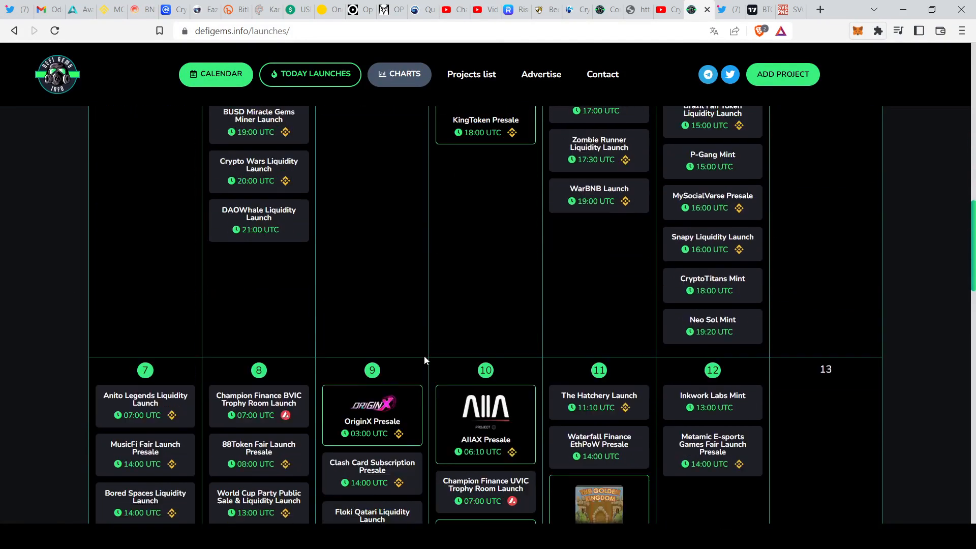
scroll("down", 3)
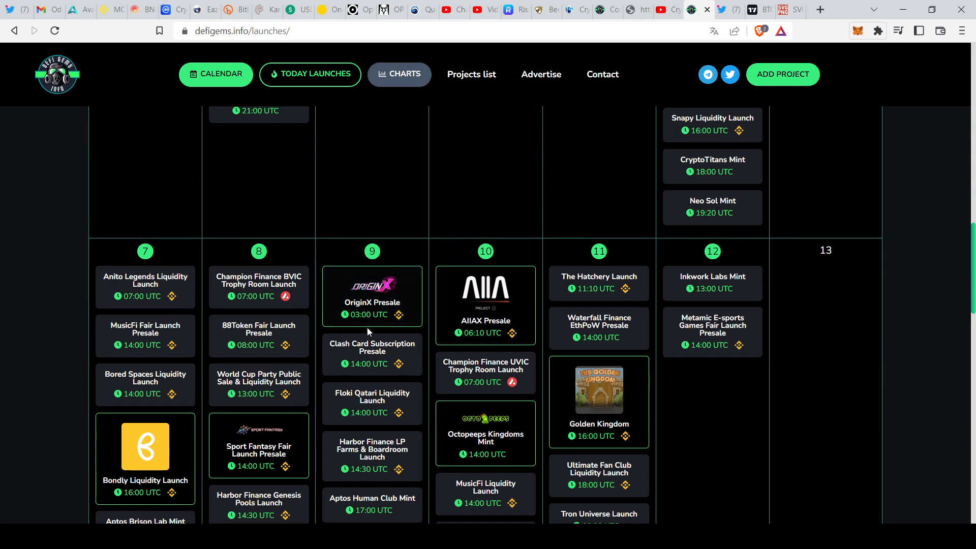
scroll("down", 3)
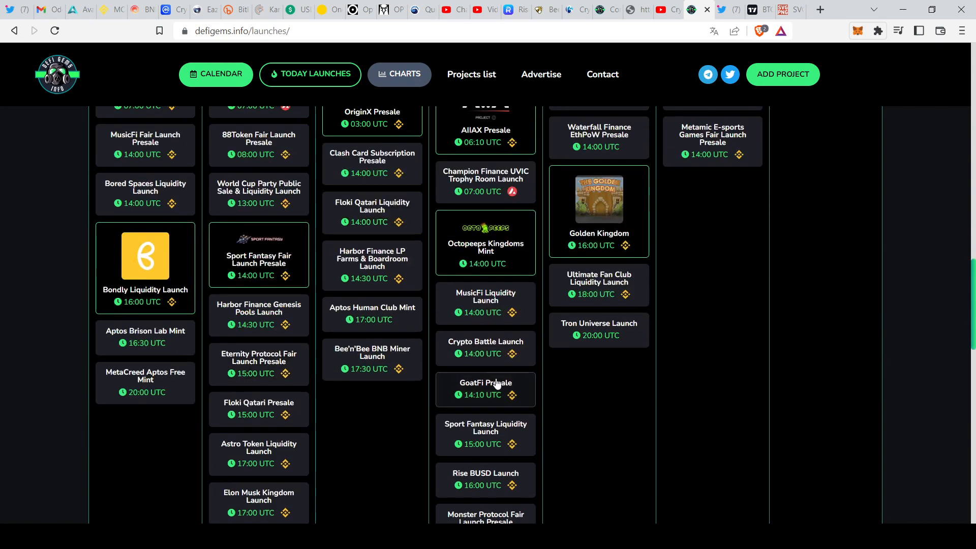
mouse_move(494, 310)
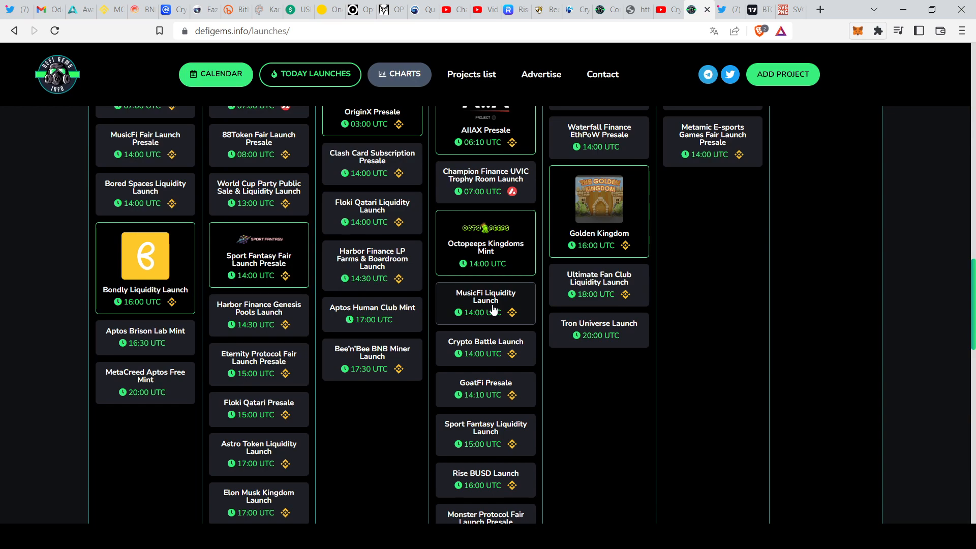
scroll("down", 3)
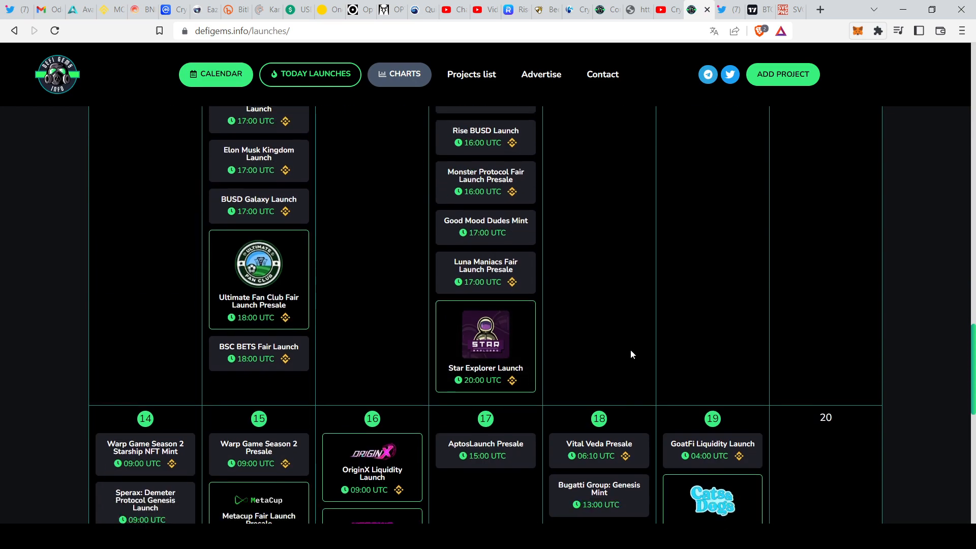
scroll("down", 3)
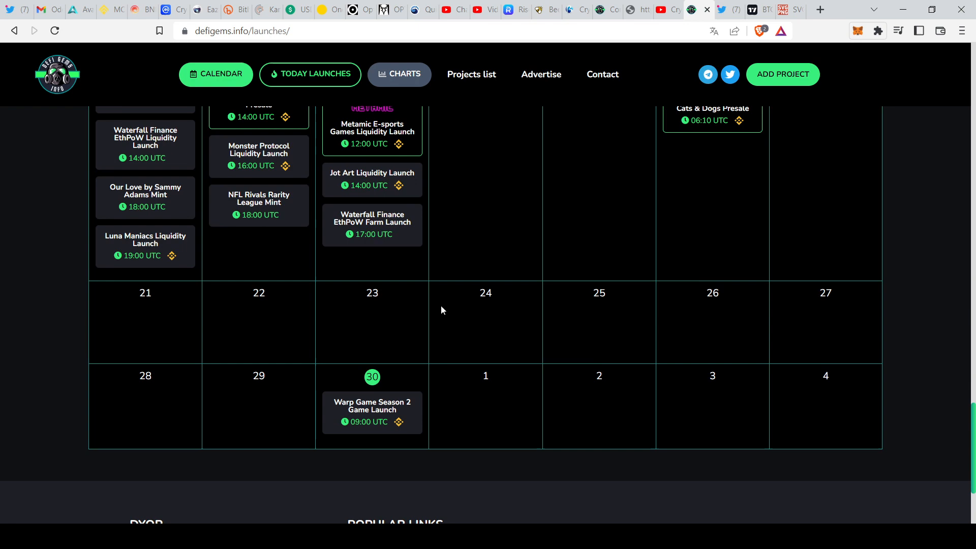
scroll("up", 3)
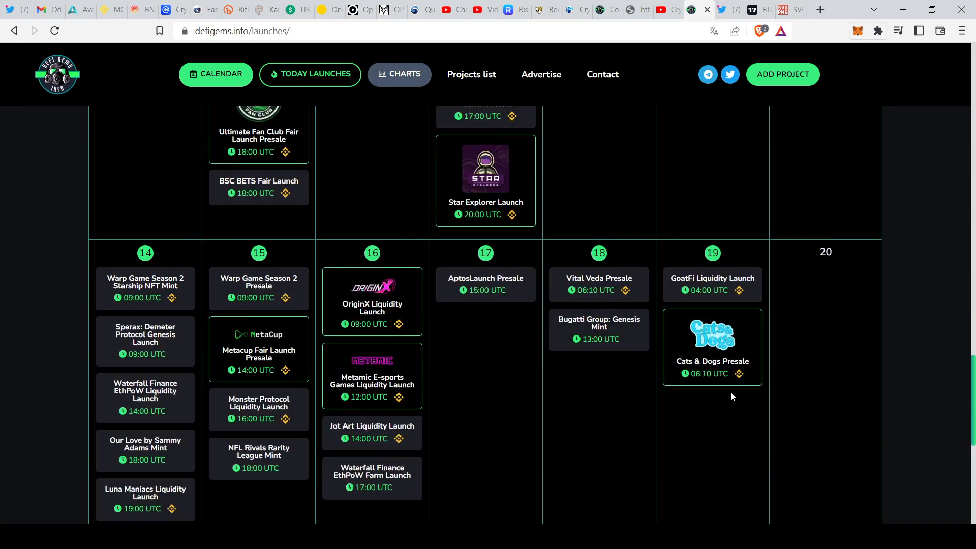
mouse_move(270, 298)
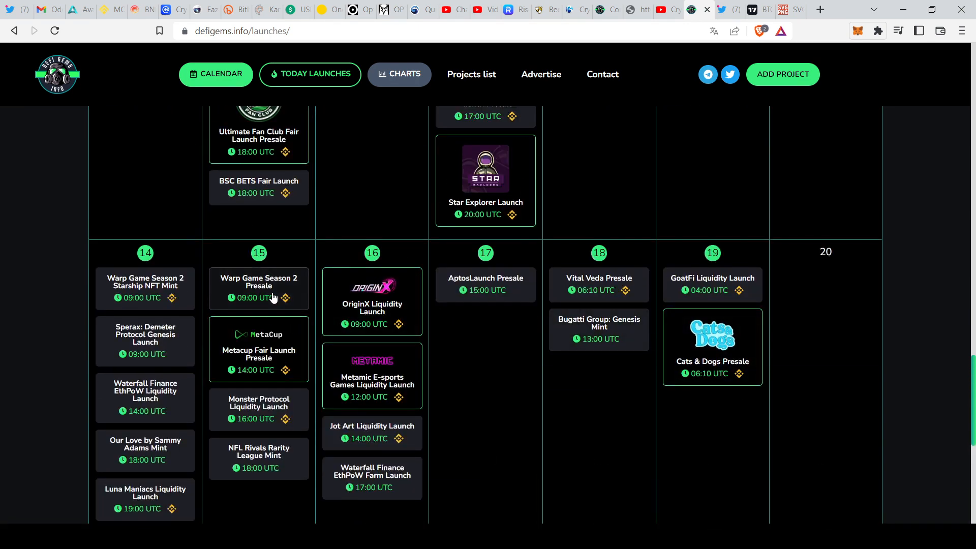
scroll("up", 3)
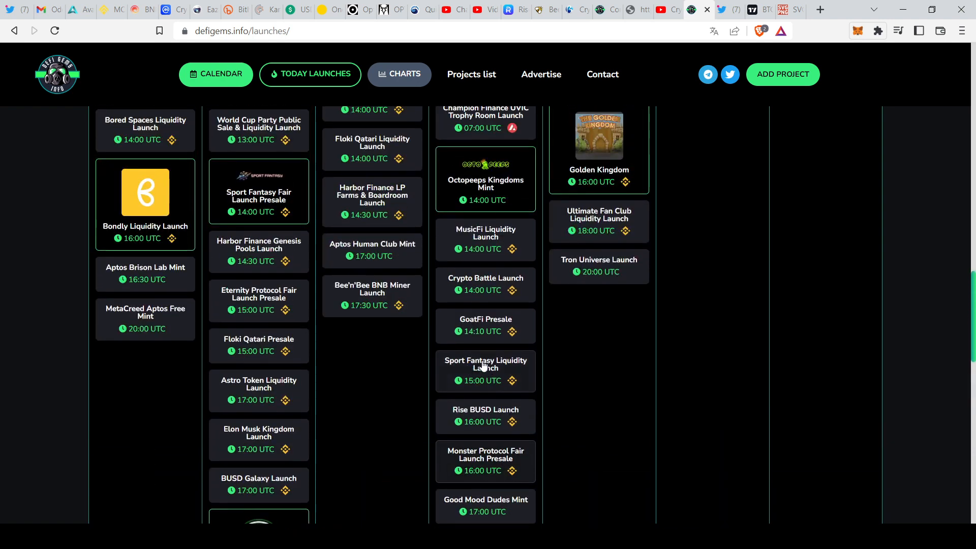
mouse_move(485, 329)
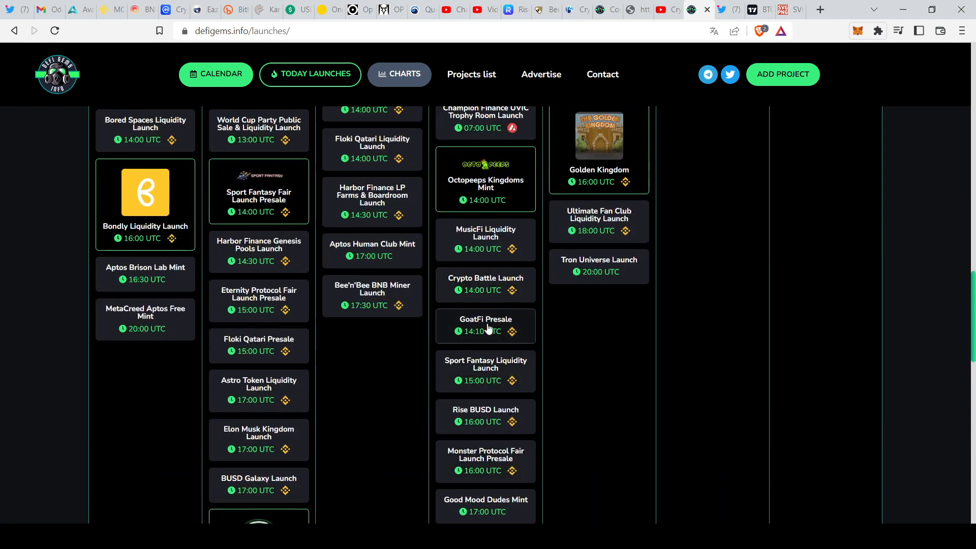
mouse_move(258, 293)
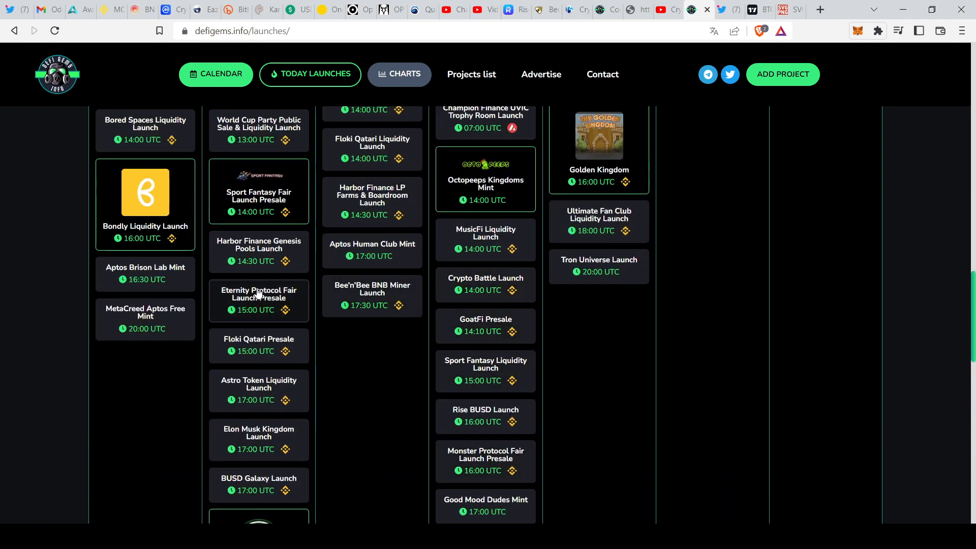
scroll("up", 3)
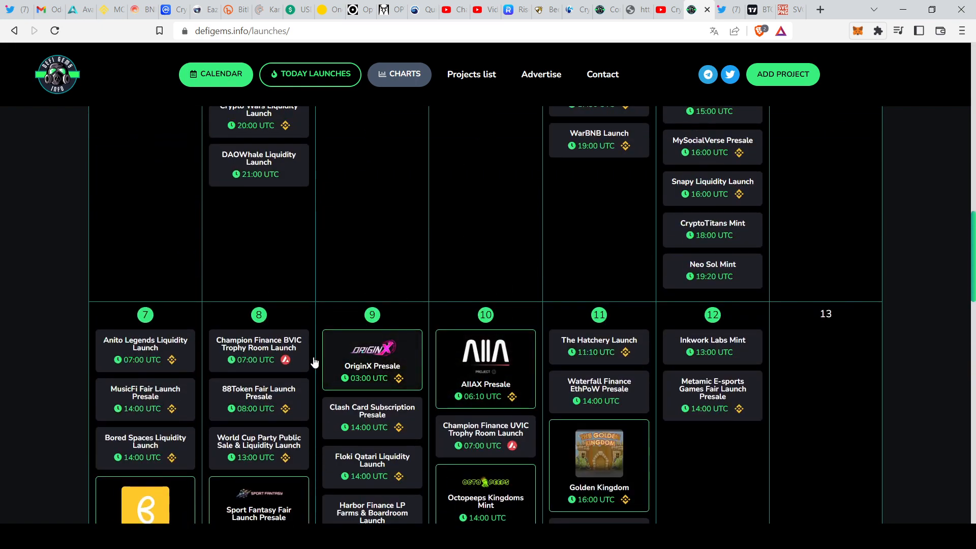
scroll("up", 3)
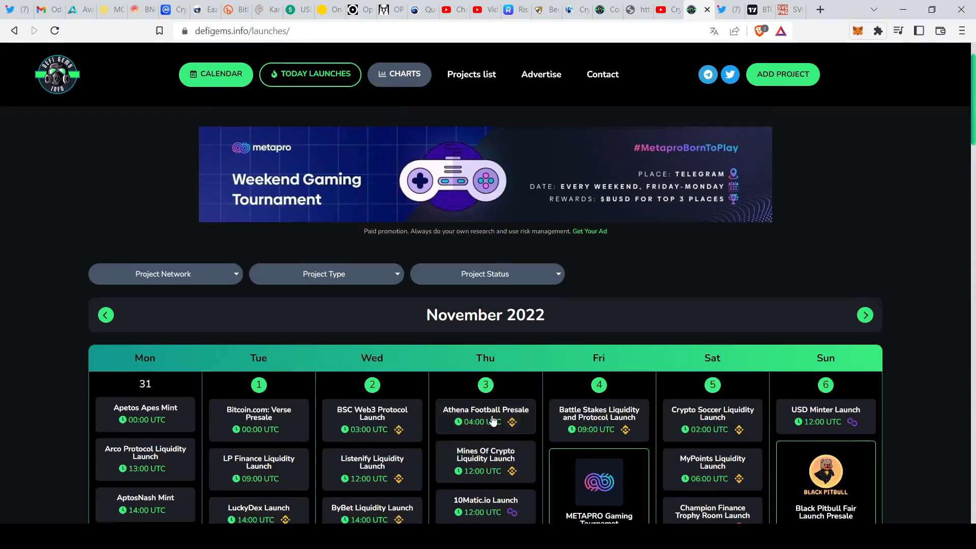